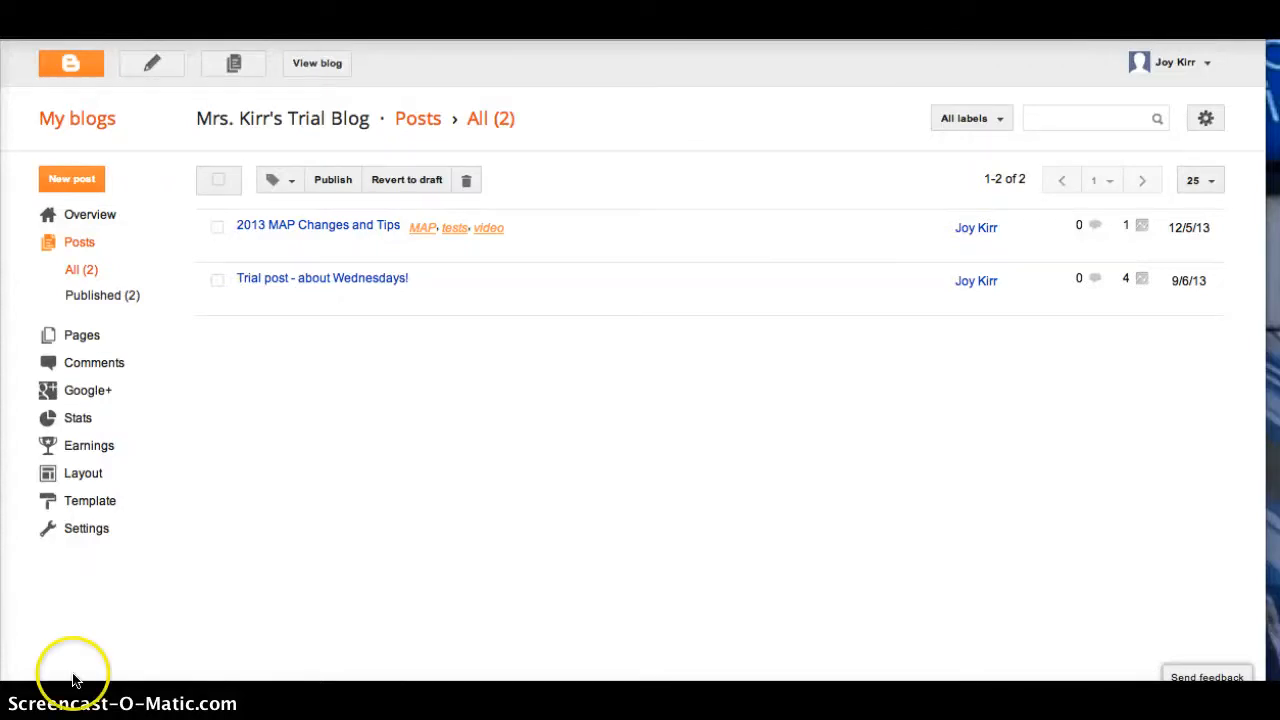
mouse_move(344, 236)
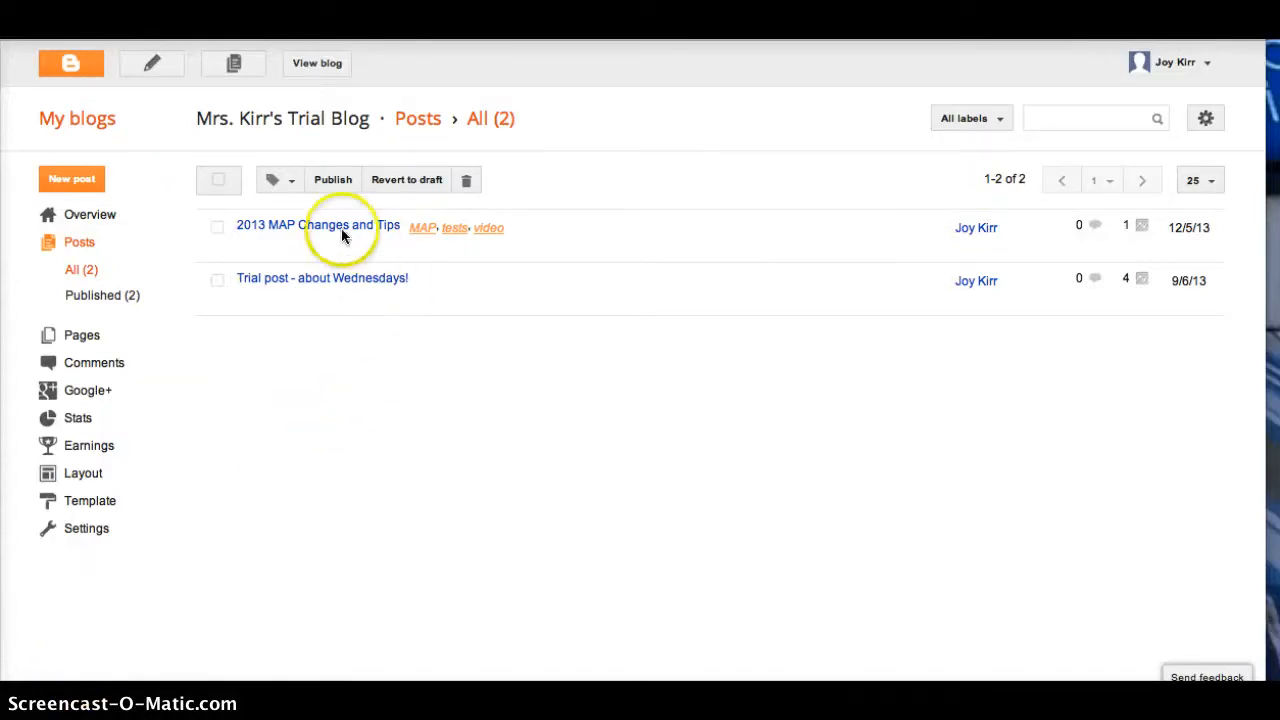
mouse_move(424, 240)
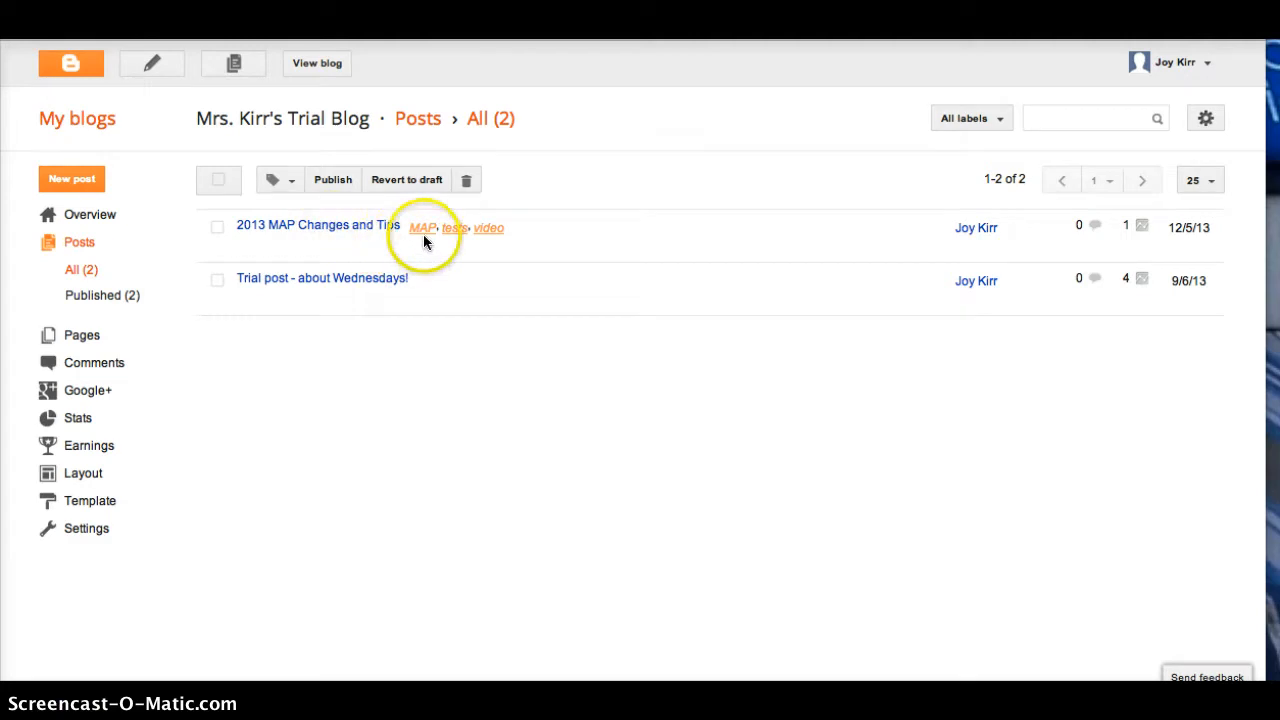
mouse_move(370, 278)
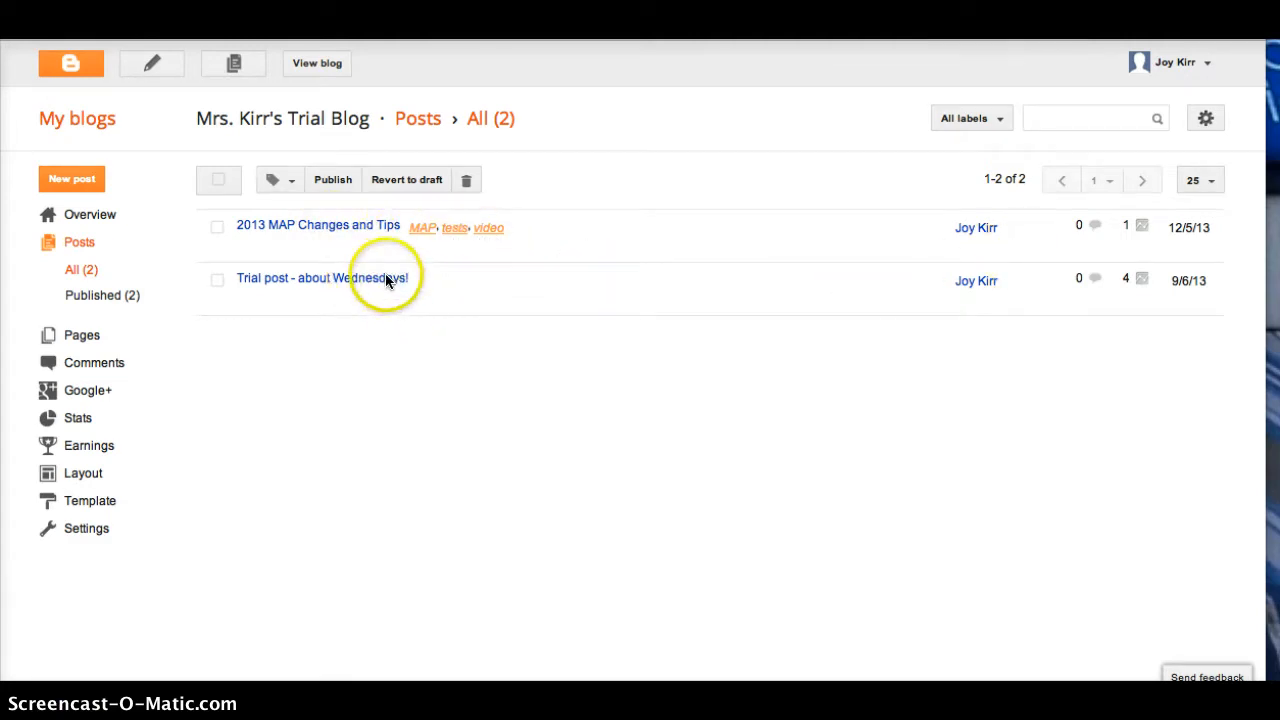
Open the 'Trial post - about Wednesdays!' post in the editor
click(292, 276)
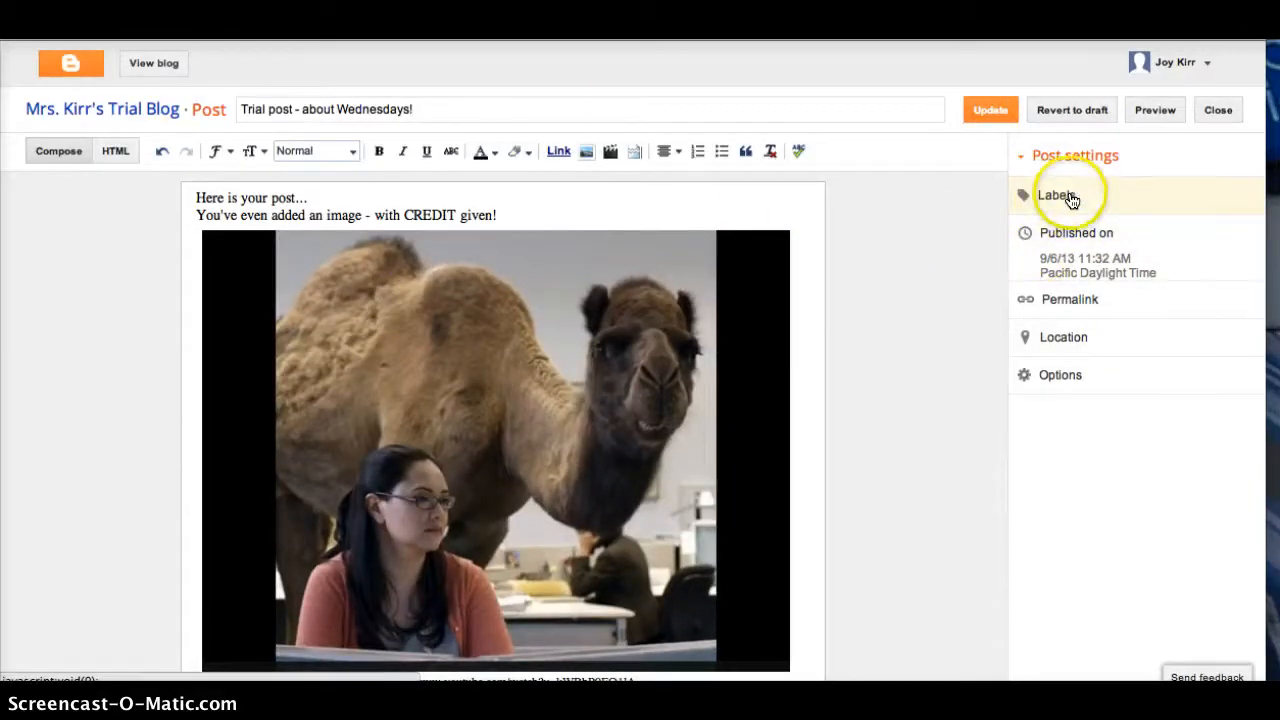
Add labels video, trial, instructional, camel and Geico to the post and update it
click(1056, 196)
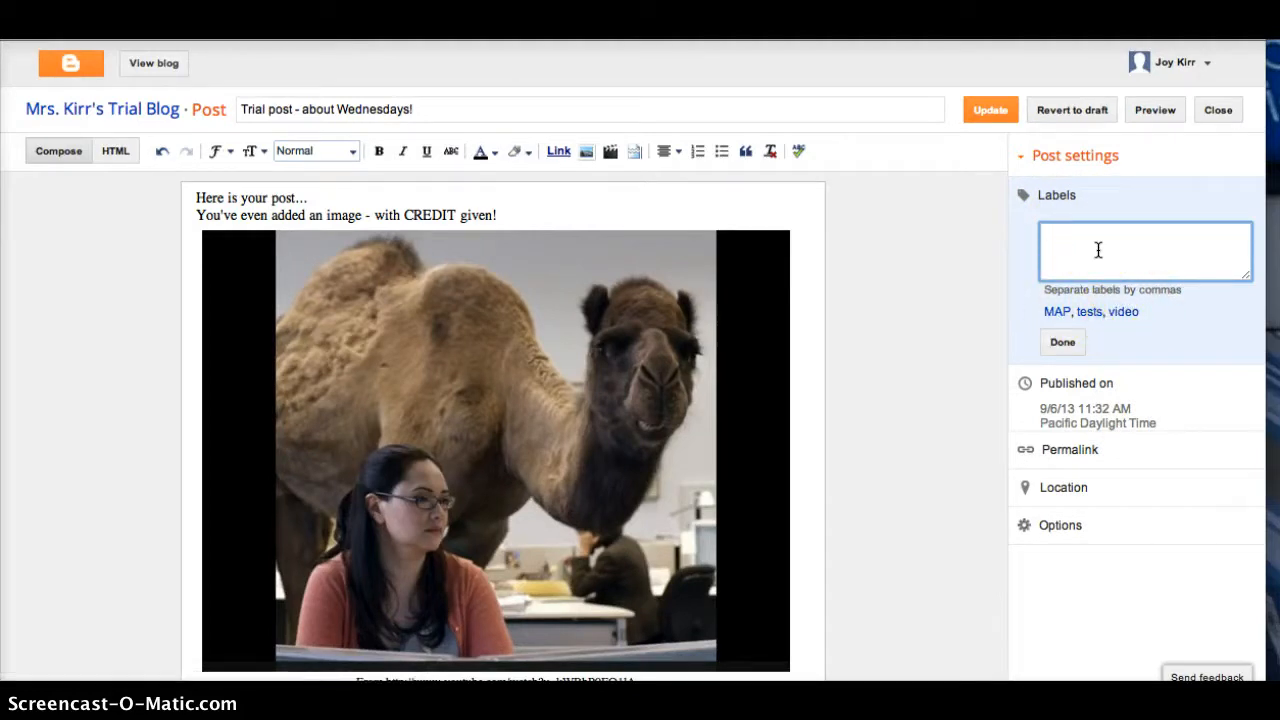
mouse_move(984, 304)
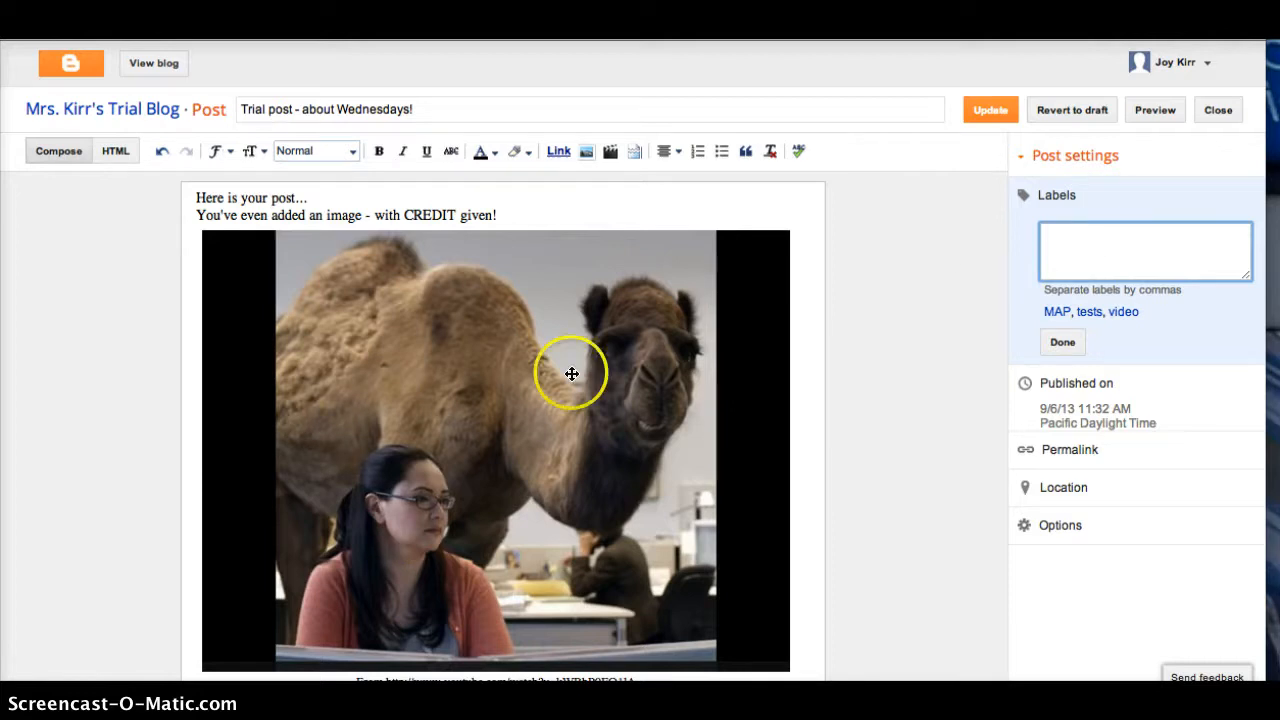
mouse_move(1088, 300)
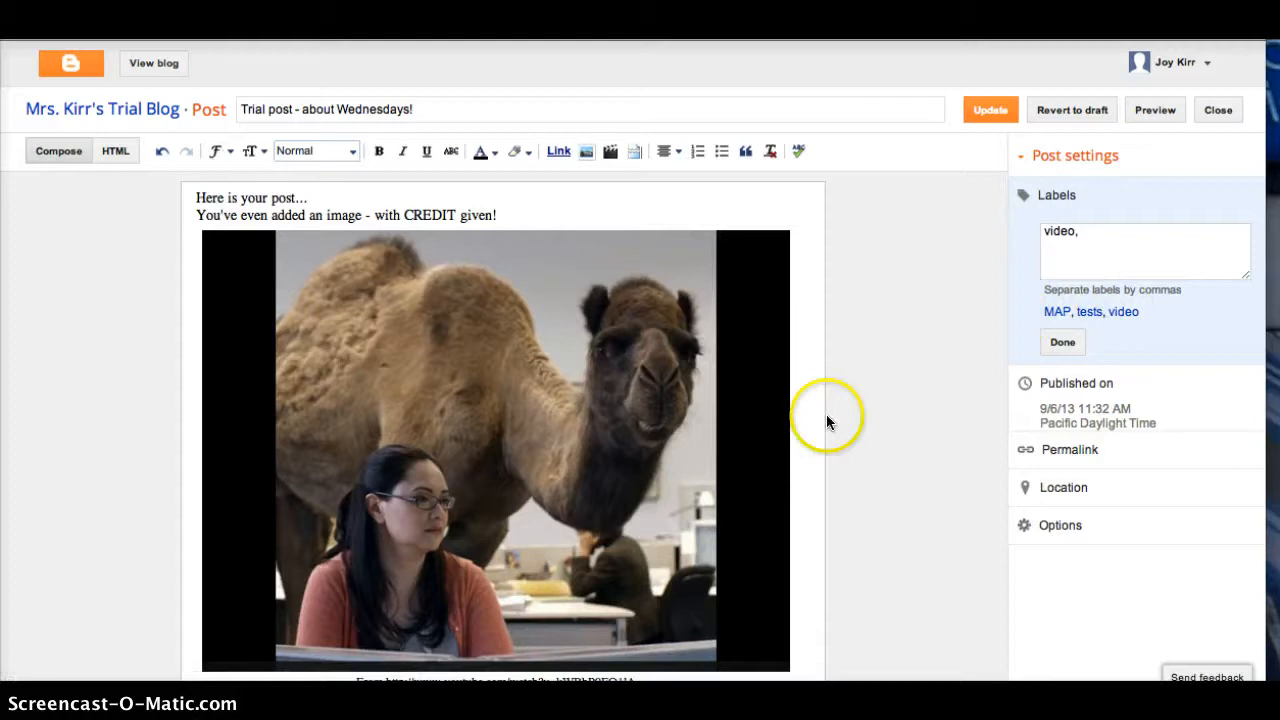
scroll(down, 3)
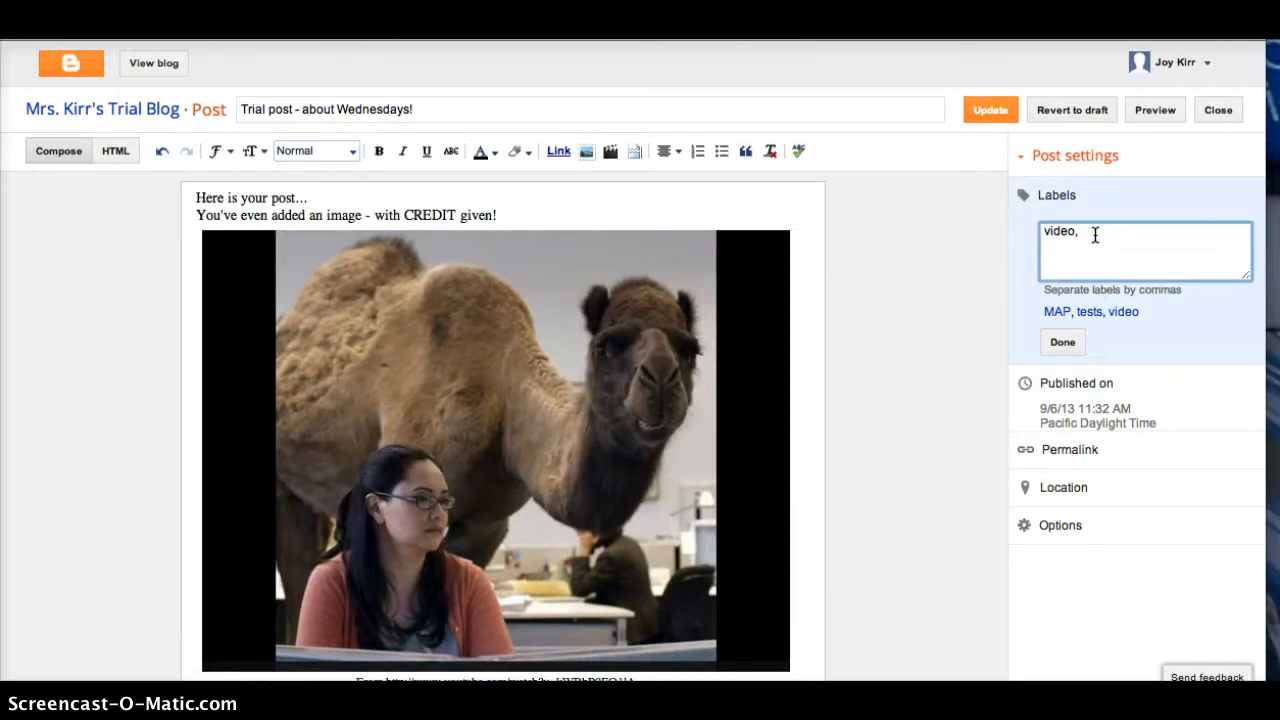
text(trial, instructional)
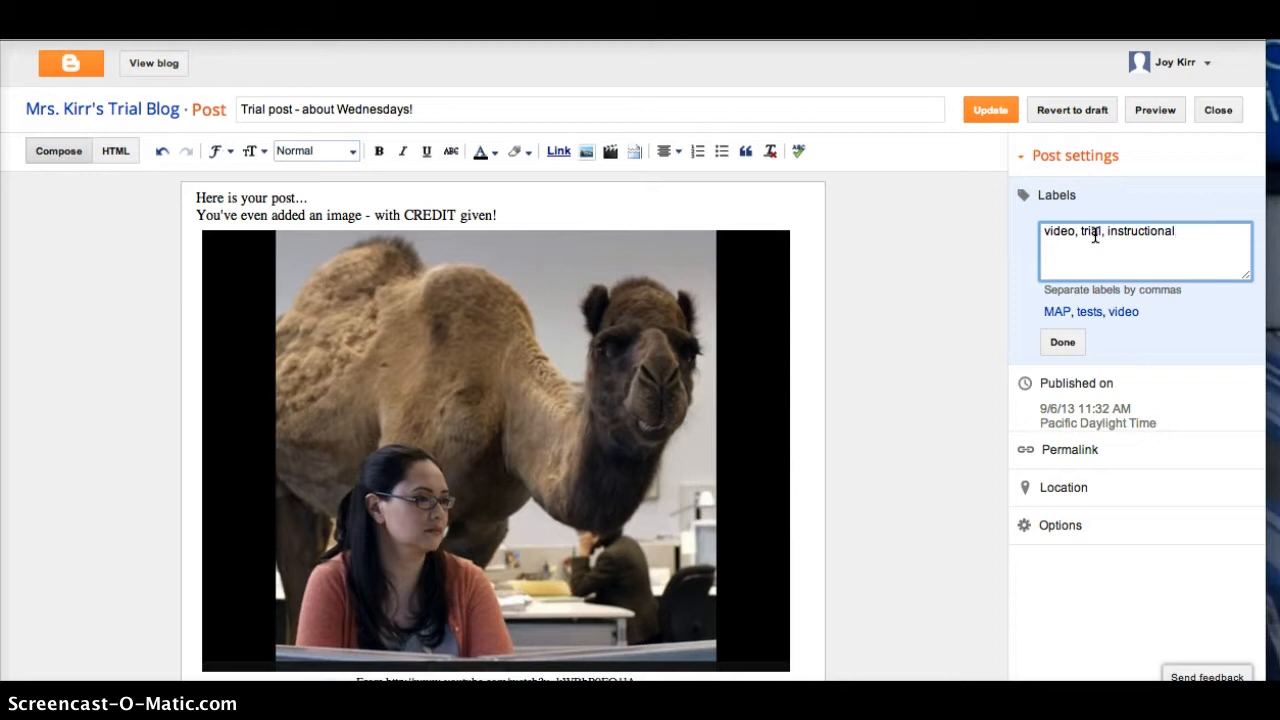
text(,)
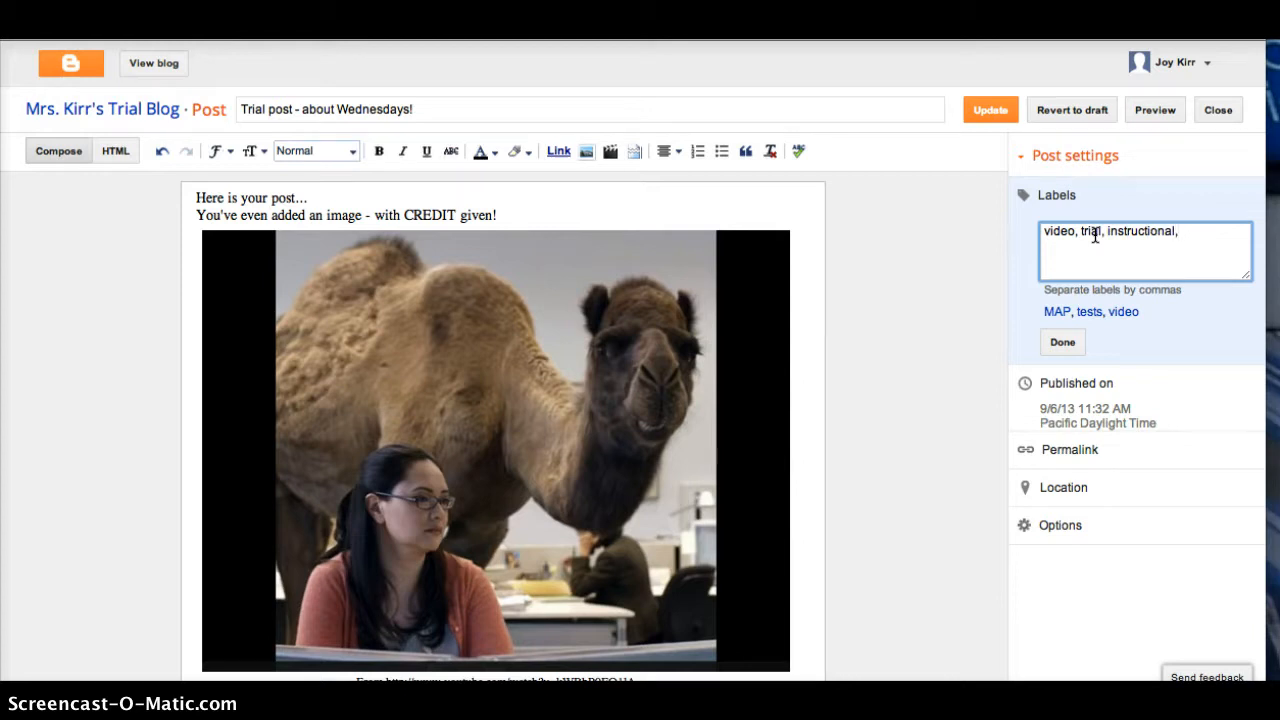
text(c)
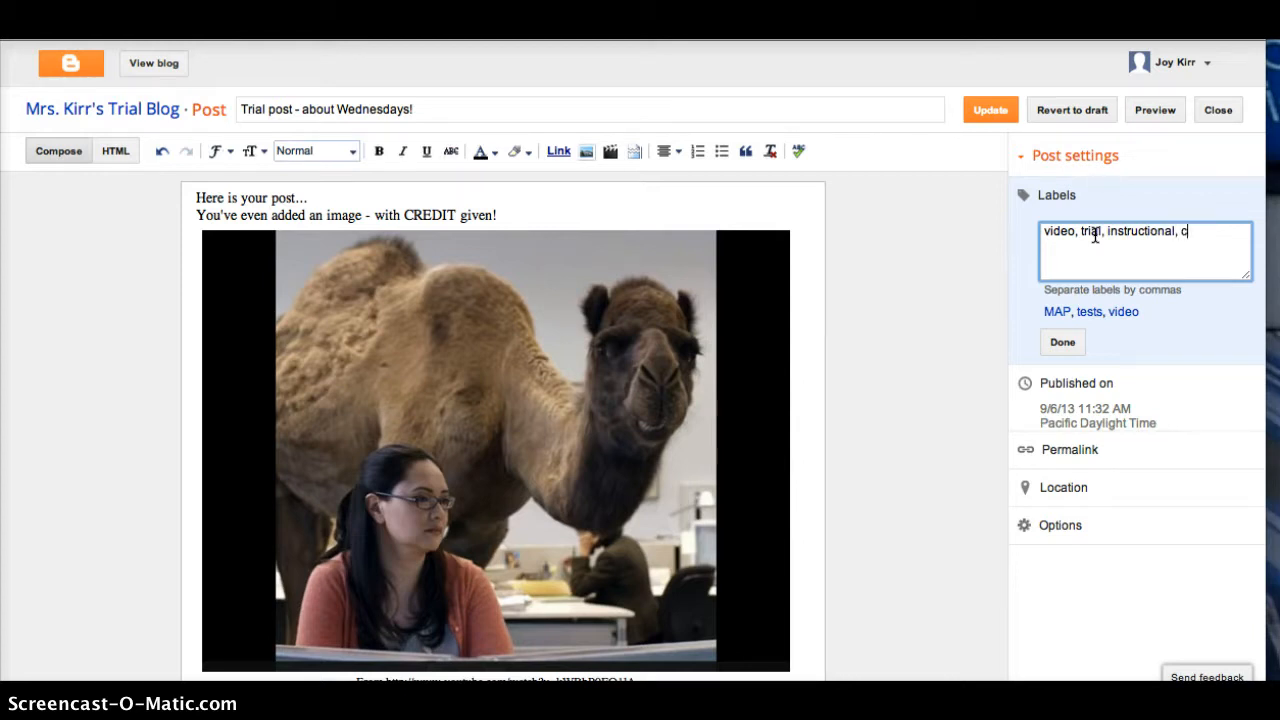
text(amel,)
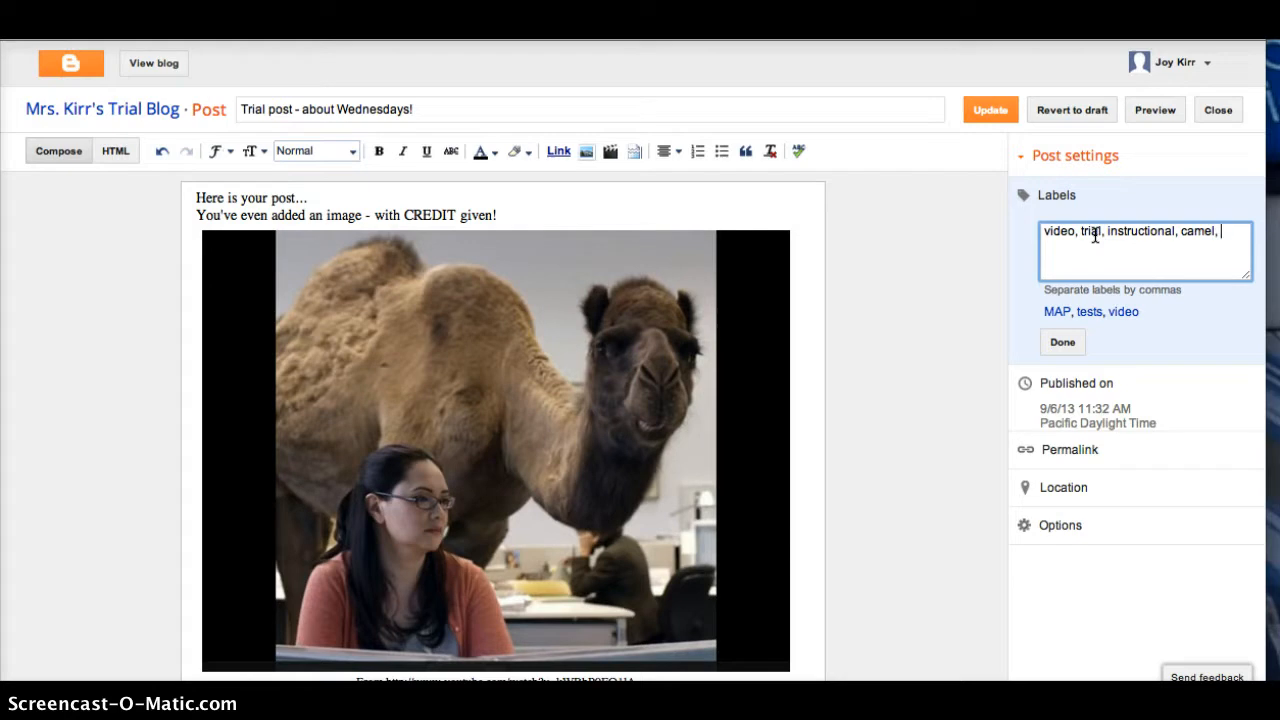
text(Geico)
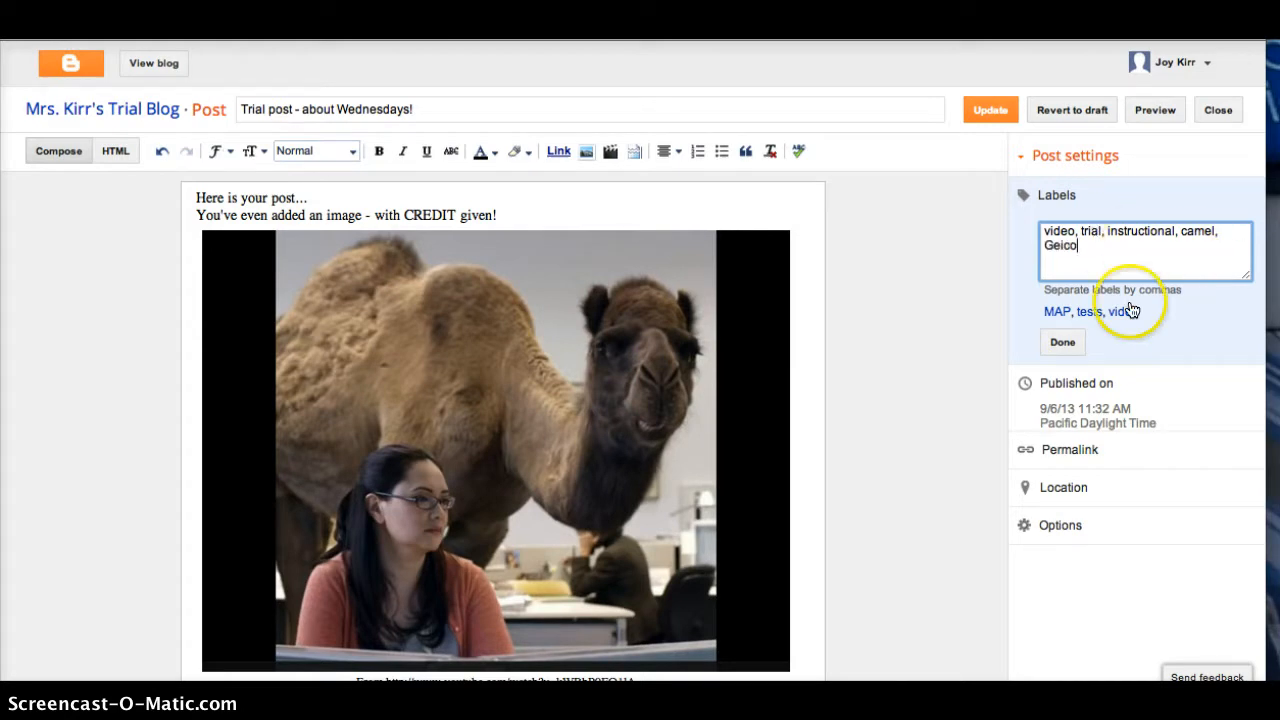
click(1062, 342)
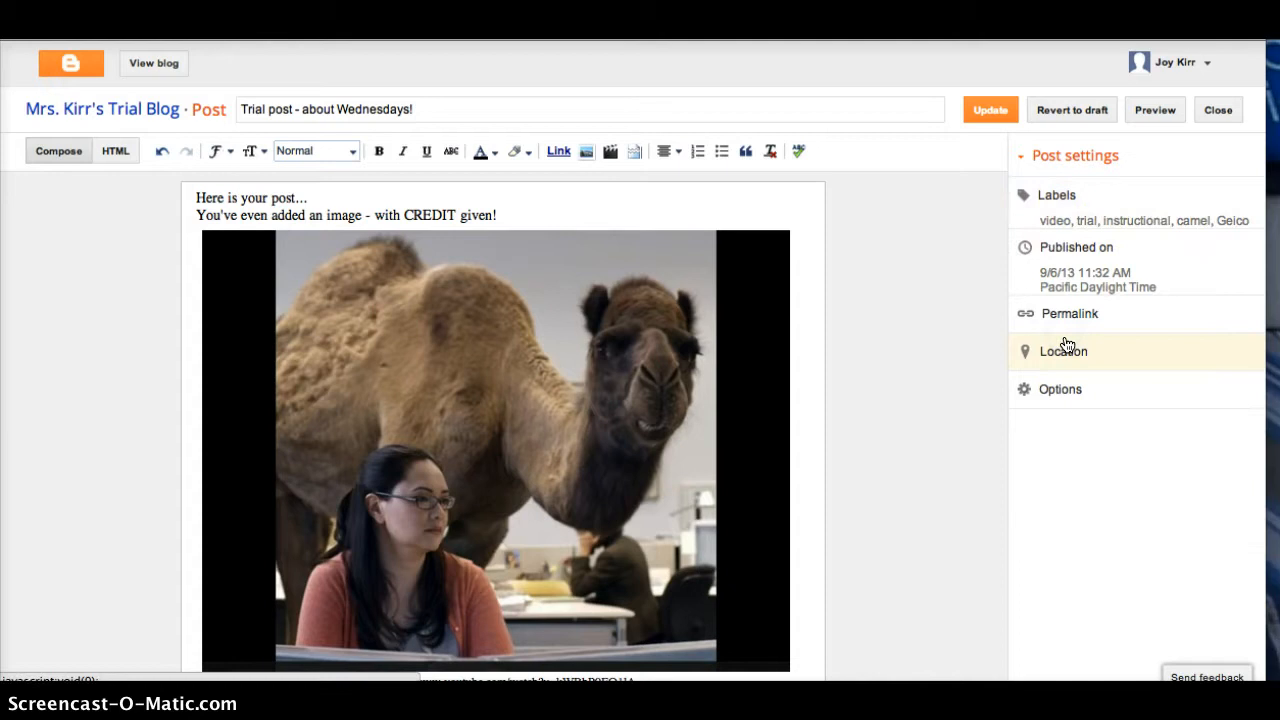
mouse_move(896, 272)
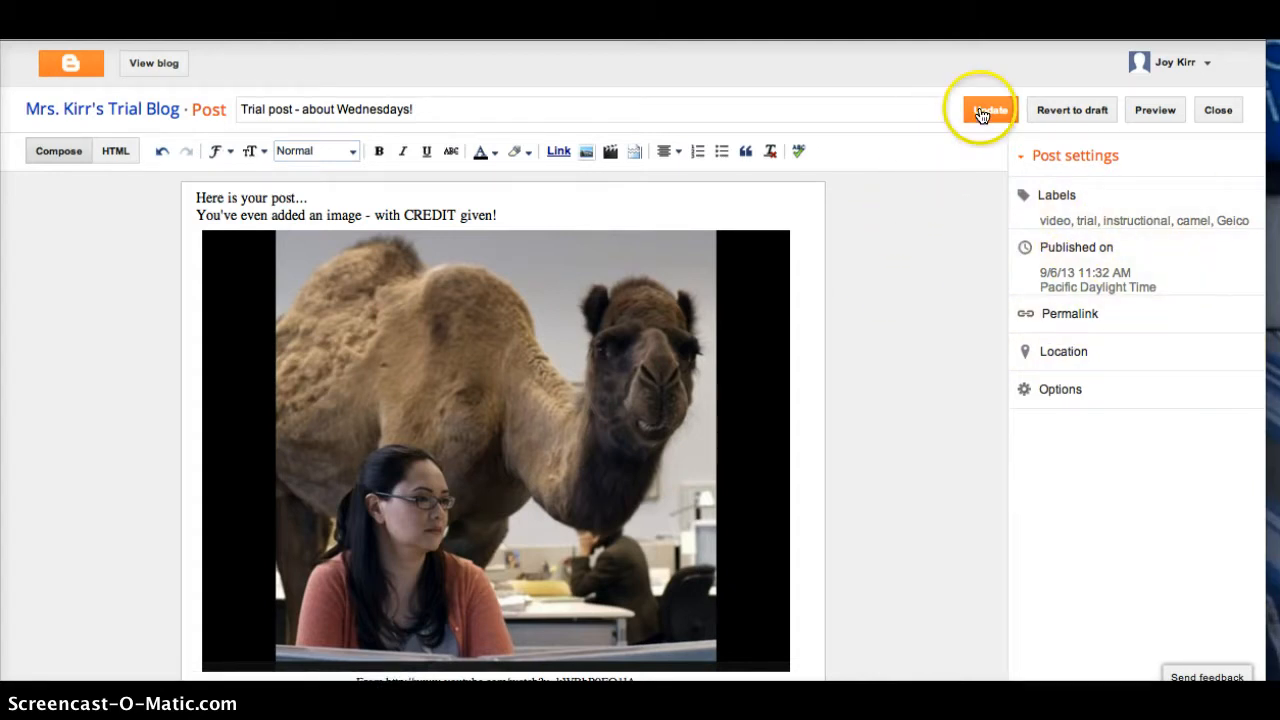
click(988, 108)
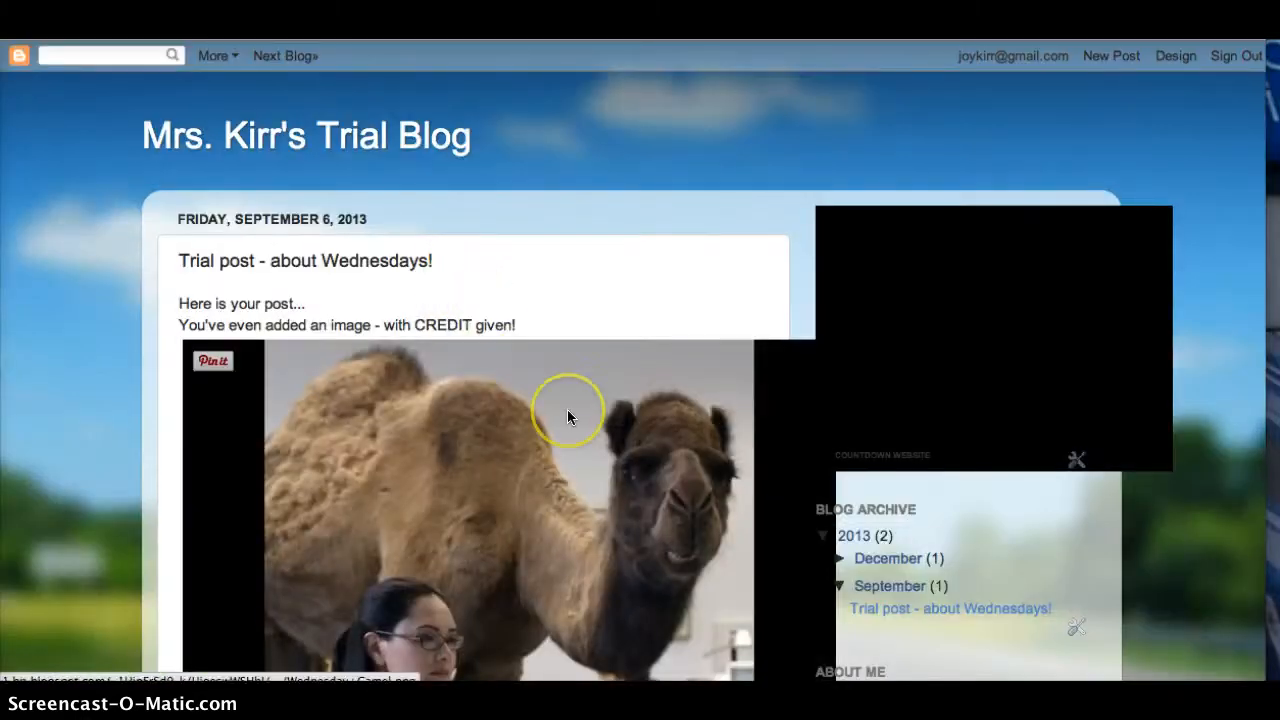
Scroll through the live blog's posts filtered by the video label
scroll(down, 3)
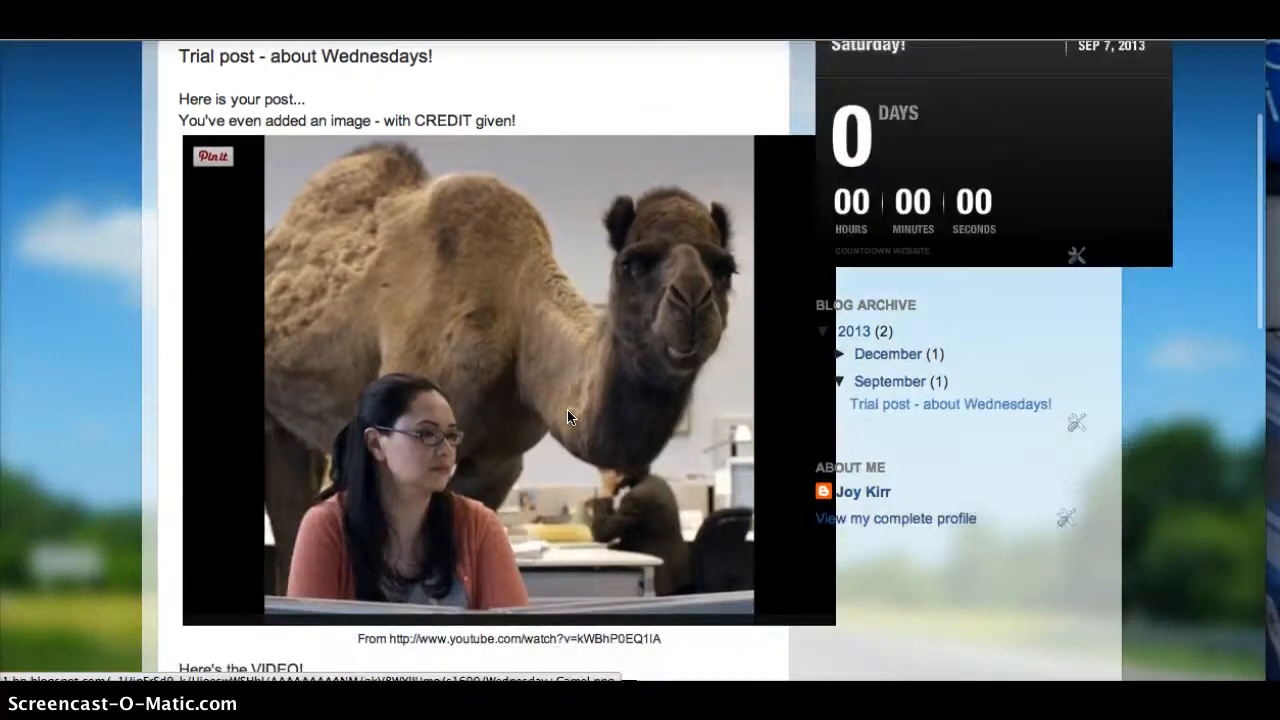
scroll(down, 3)
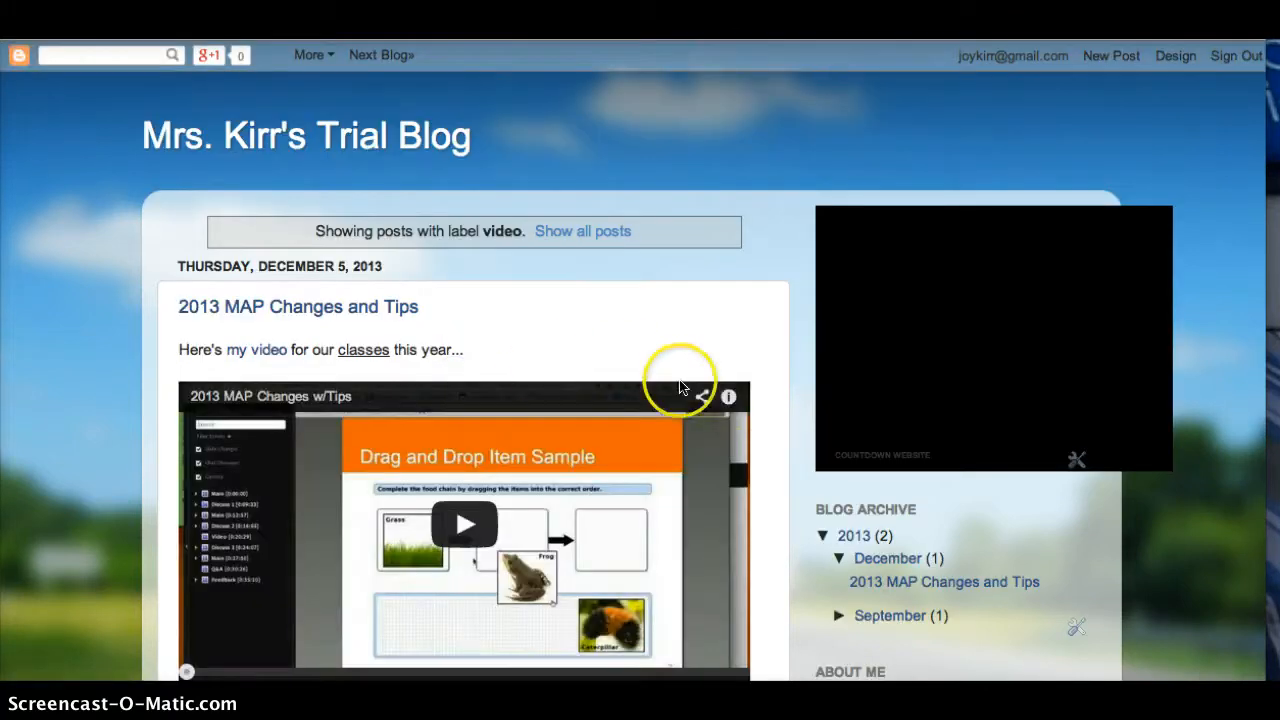
scroll(down, 3)
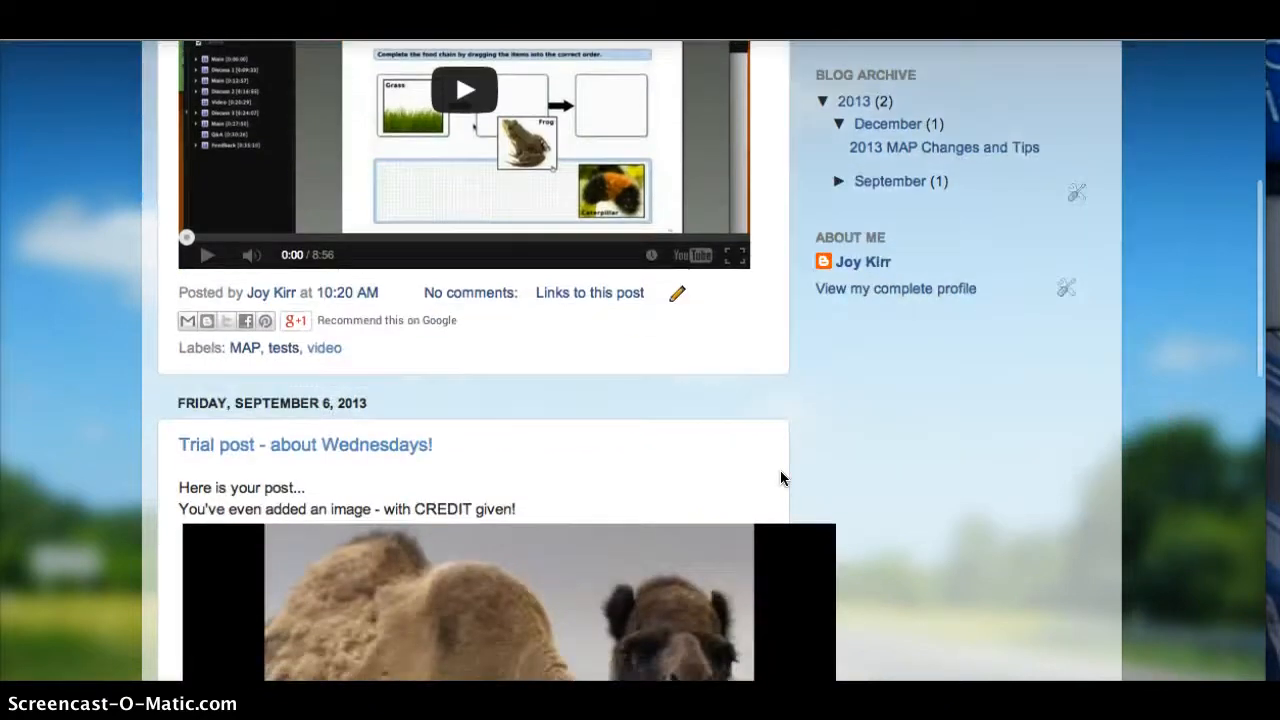
scroll(down, 3)
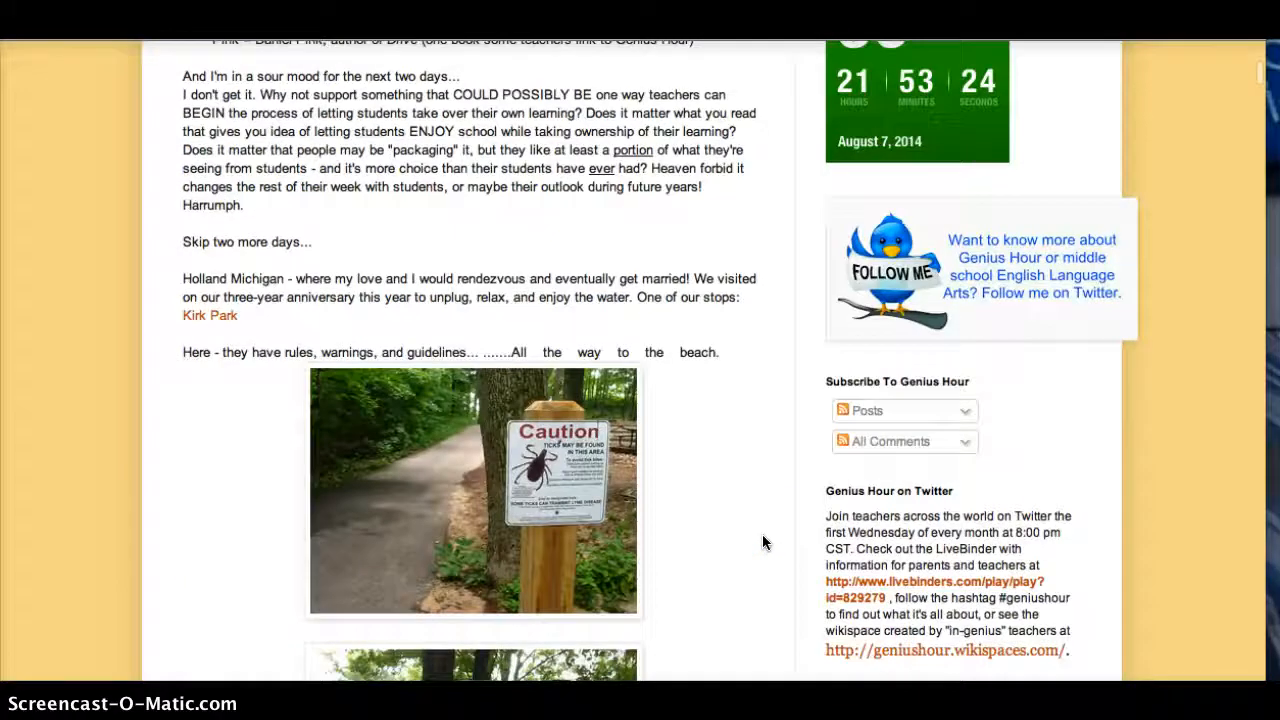
Scroll the Genius Hour blog down to the post labels and sidebar Labels gadget
scroll(down, 3)
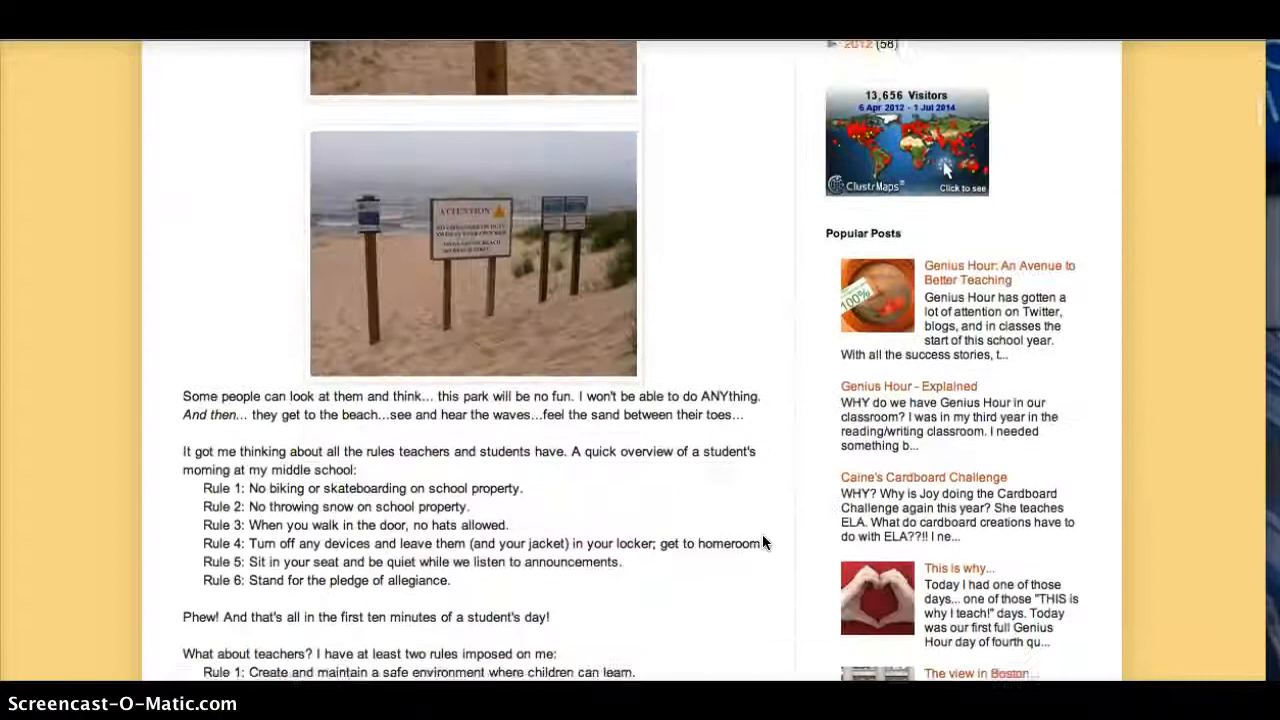
scroll(down, 3)
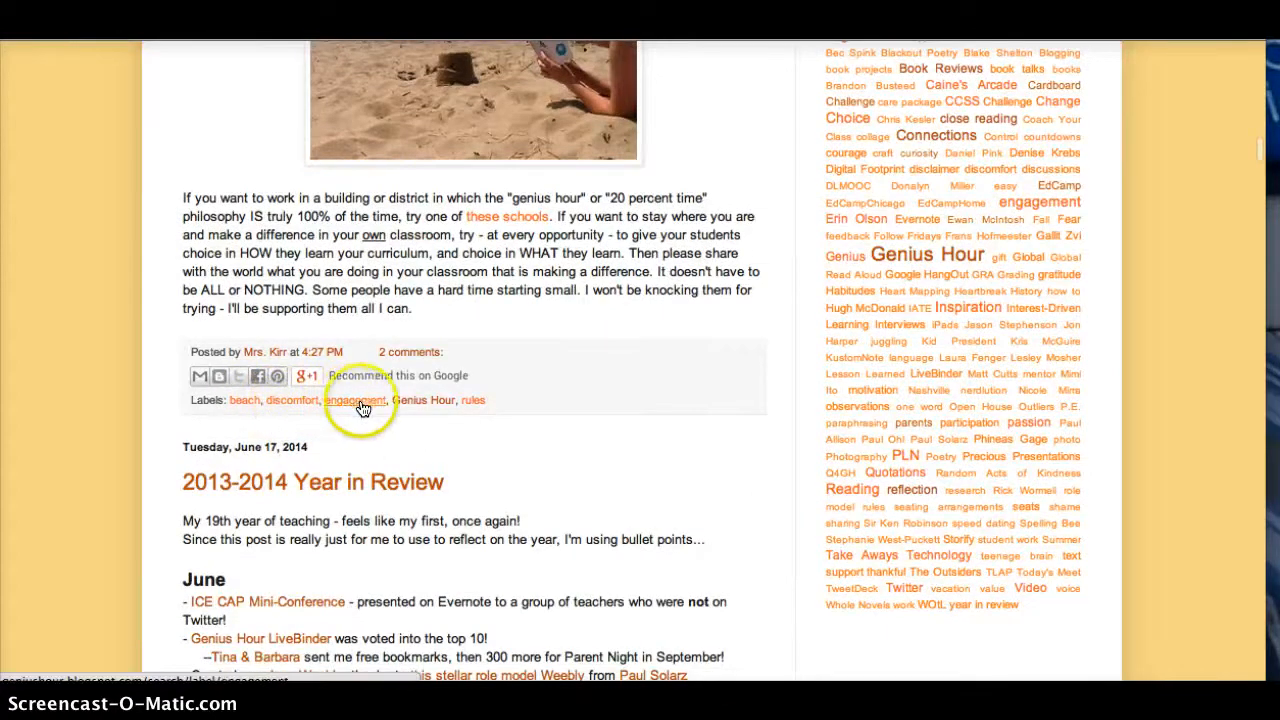
mouse_move(420, 400)
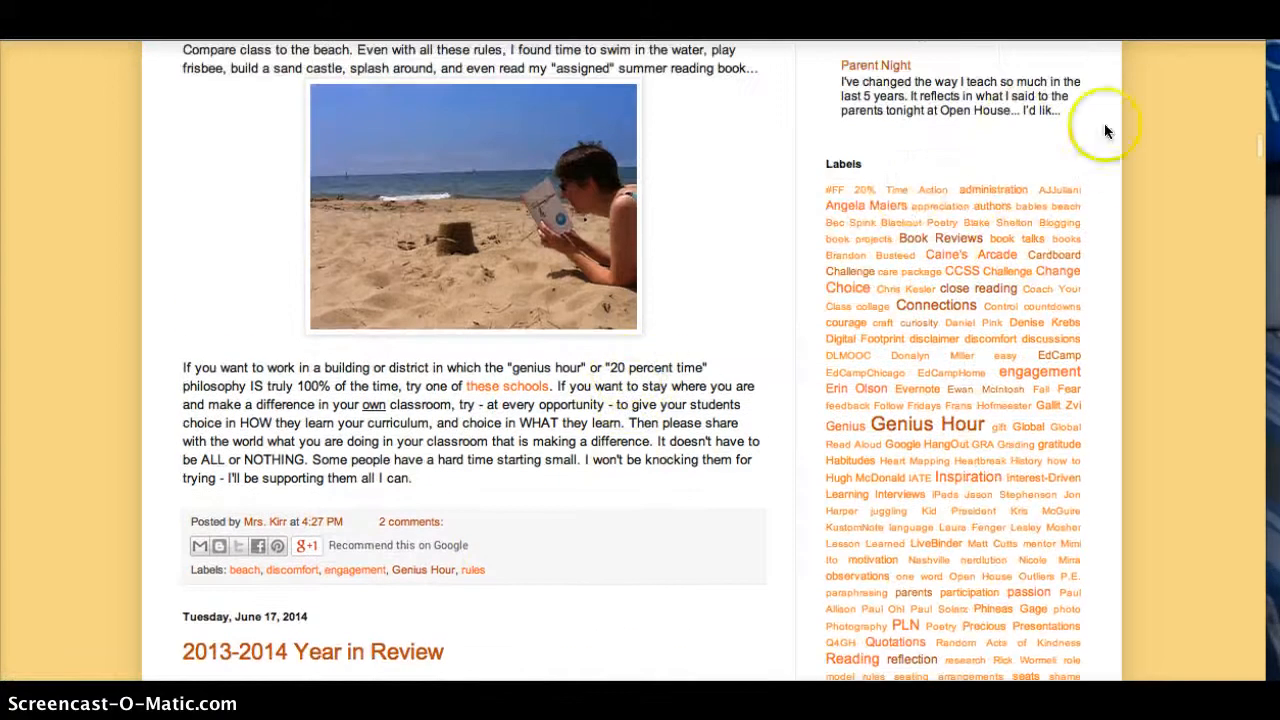
mouse_move(868, 64)
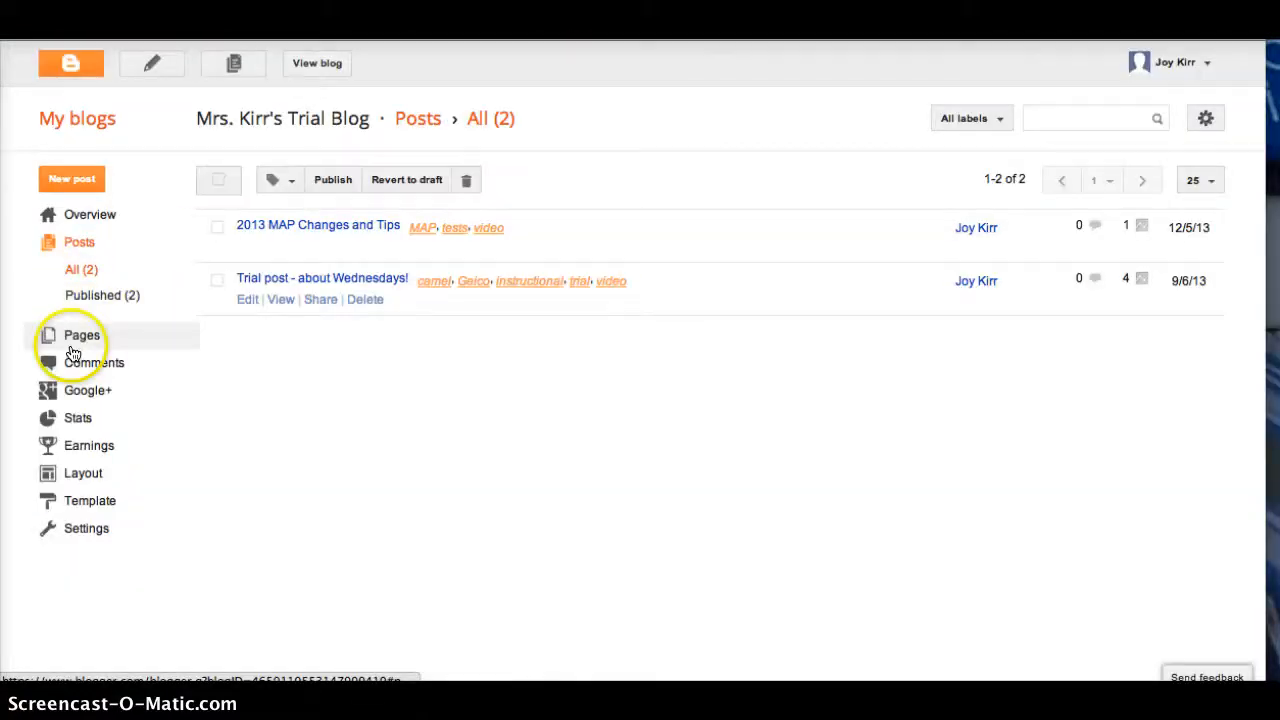
Go to the trial blog's Layout page from the dashboard sidebar
click(84, 472)
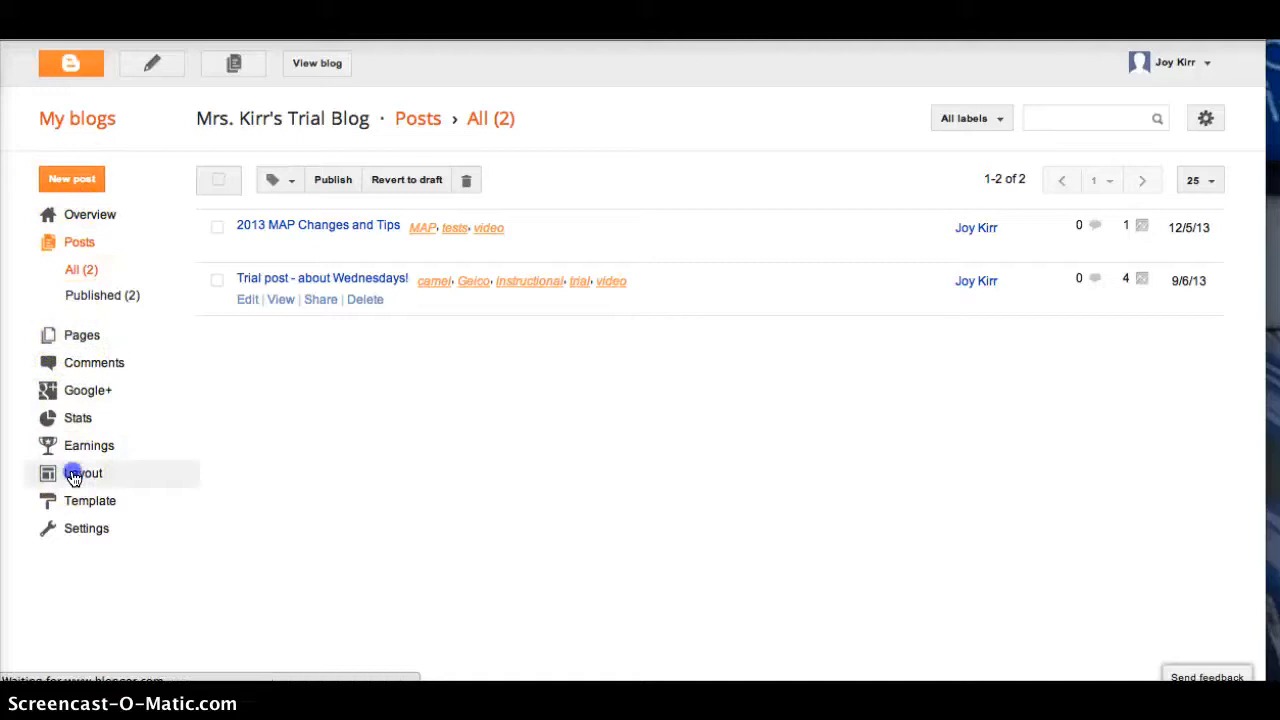
click(84, 472)
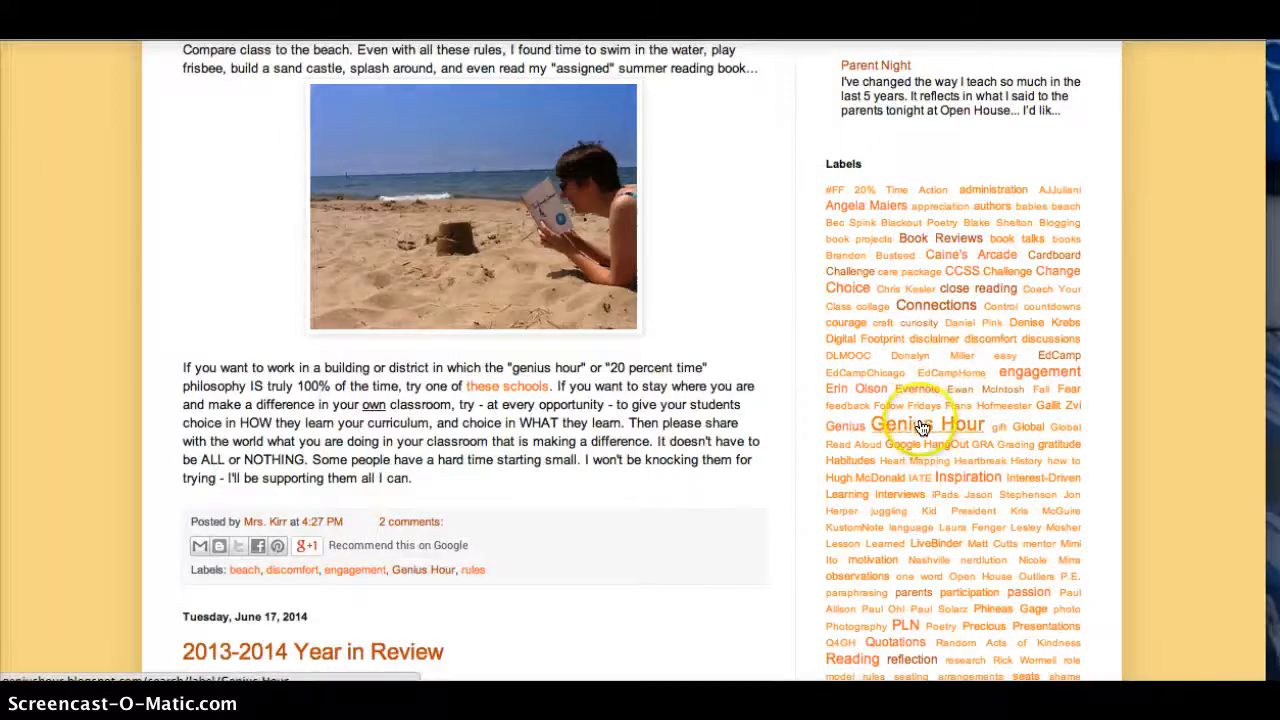
Filter the blog to posts labelled Genius Hour and look over the results
scroll(down, 3)
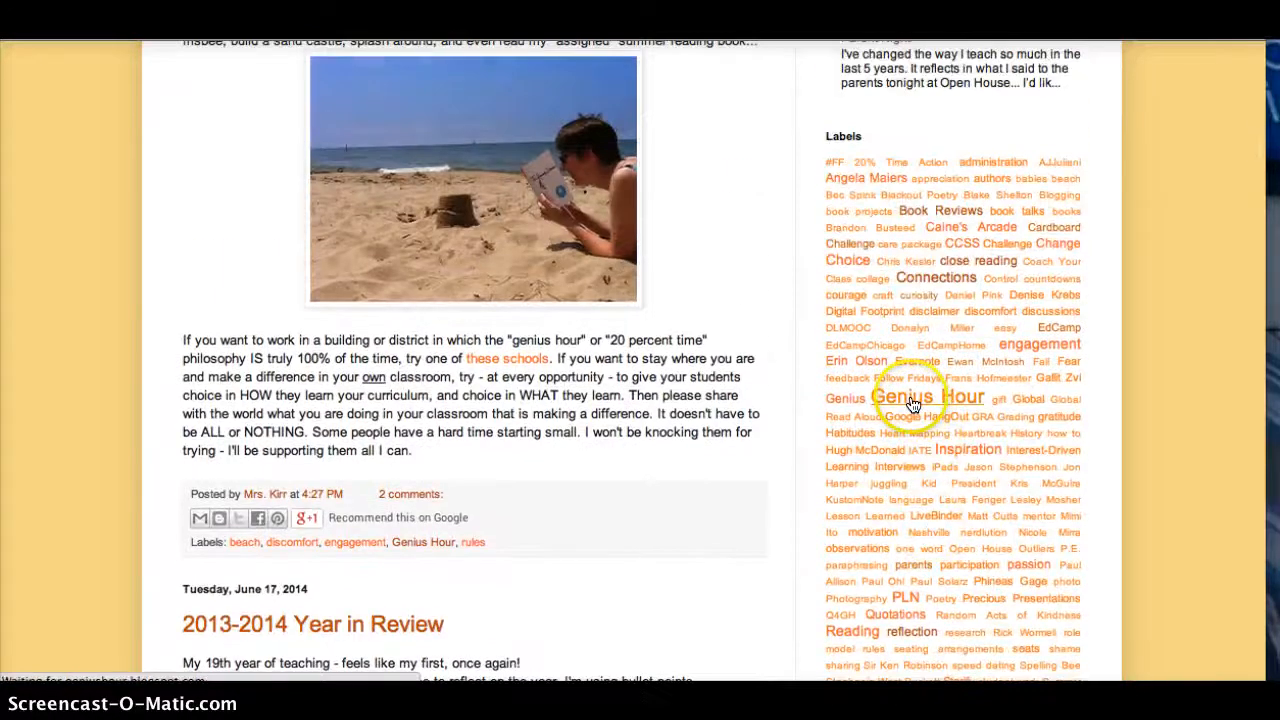
click(912, 396)
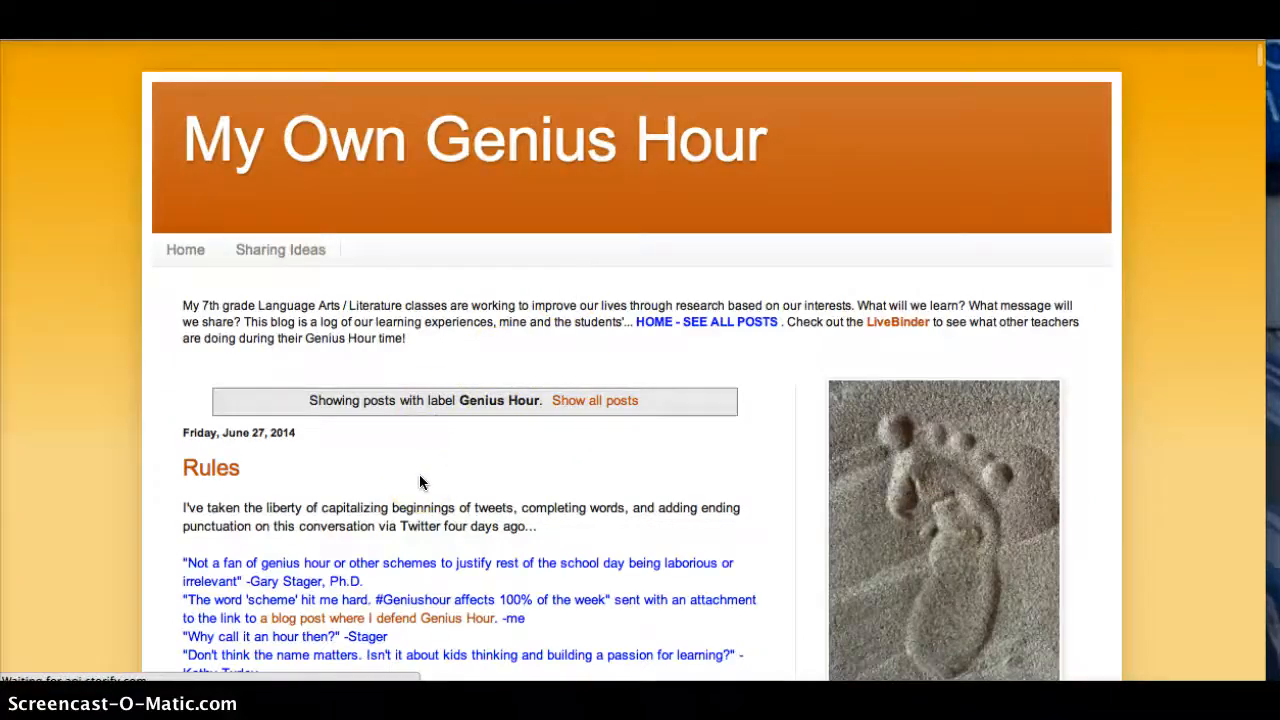
scroll(down, 3)
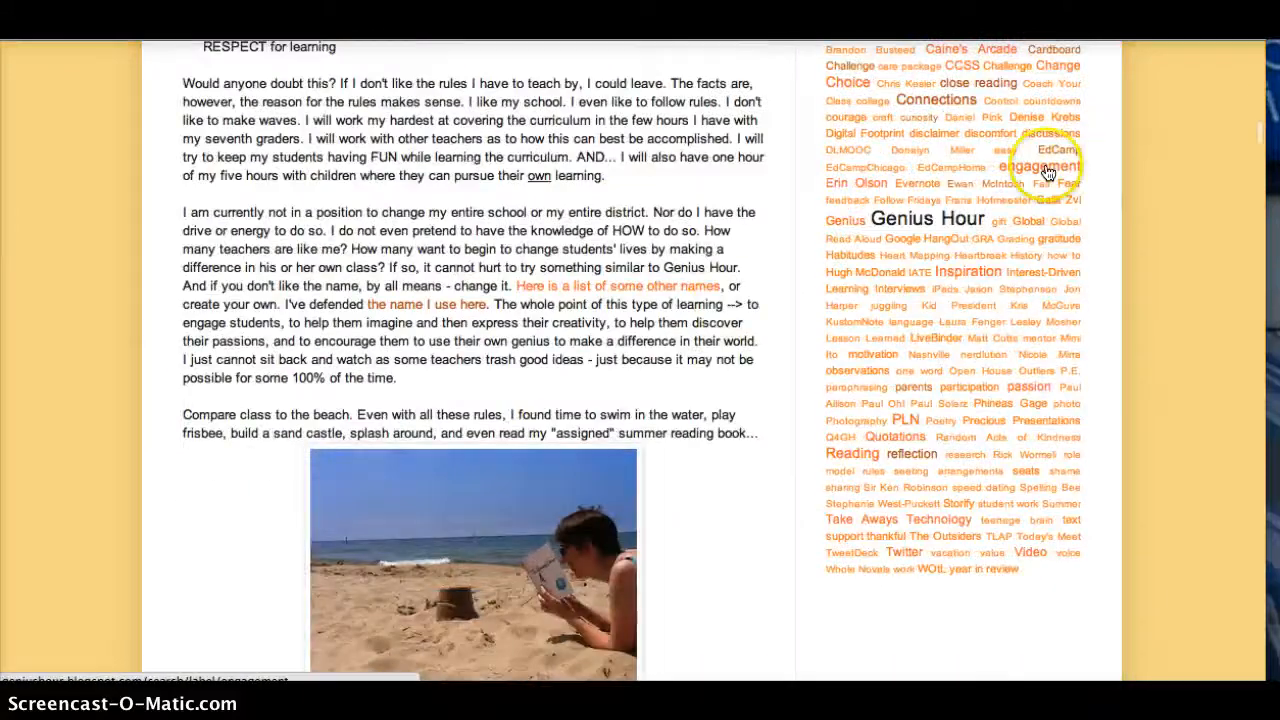
scroll(up, 3)
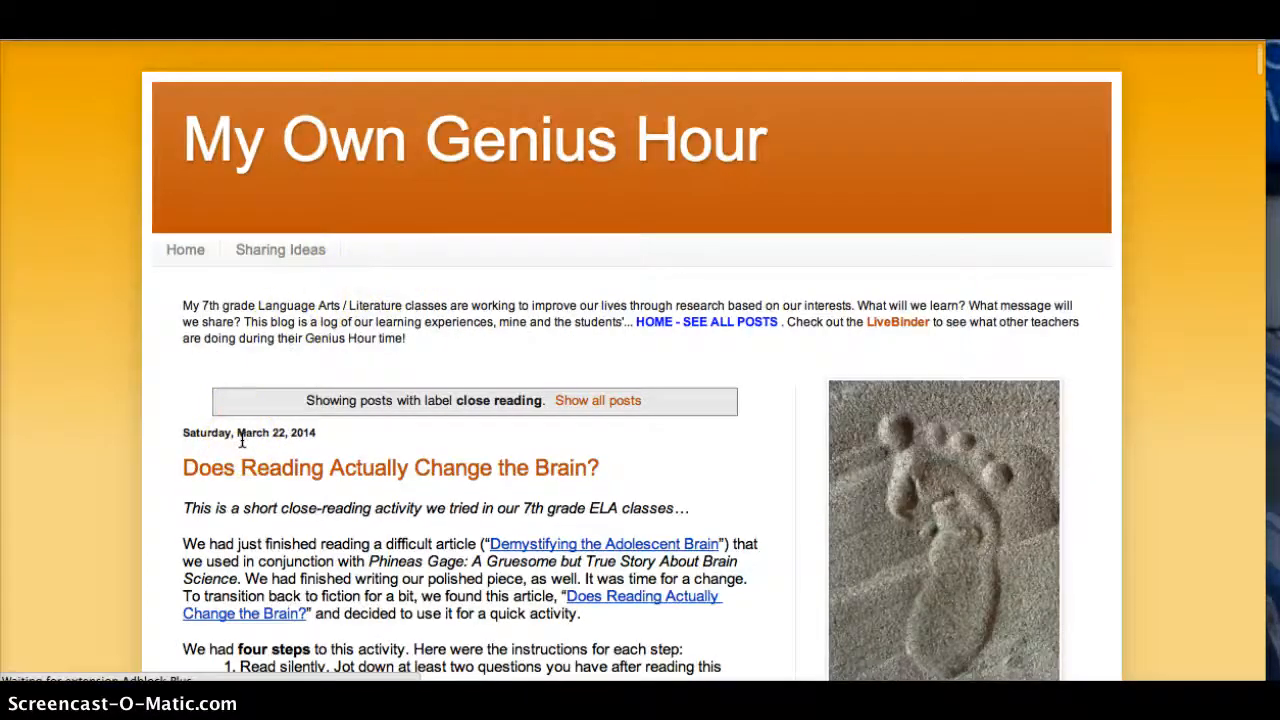
Read down through the Genius Hour post on student discussion questions
scroll(down, 3)
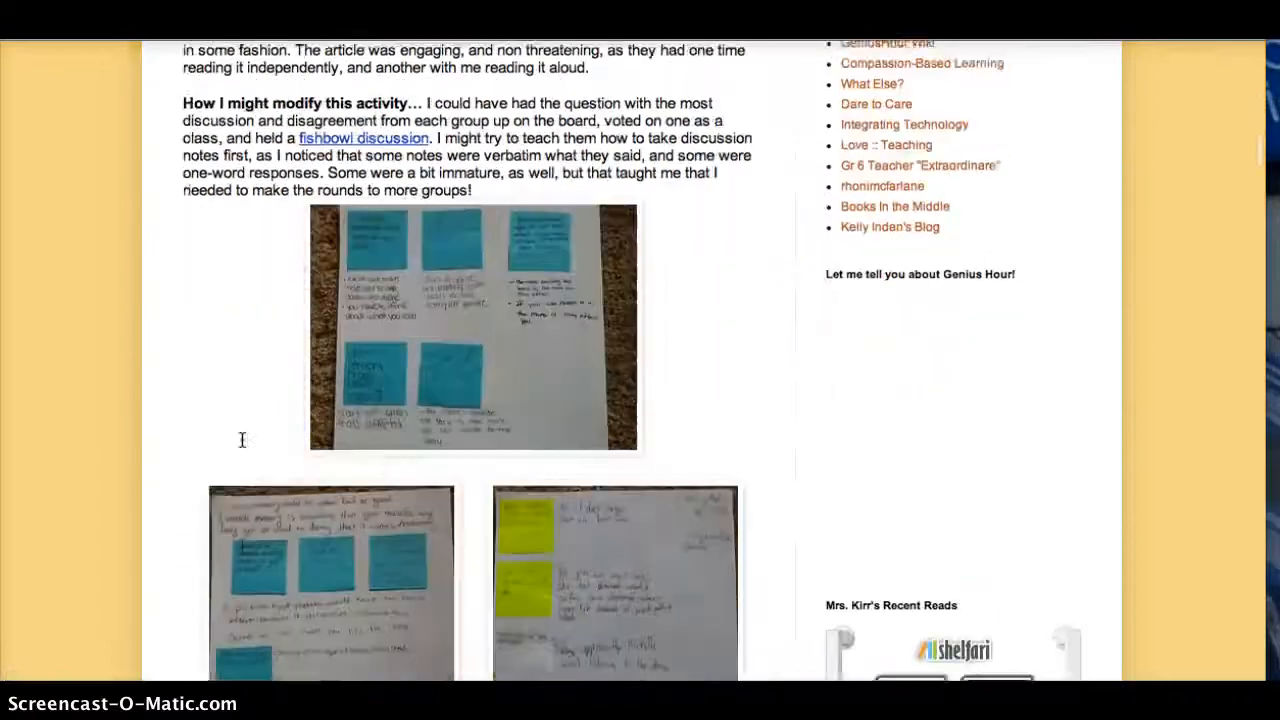
scroll(down, 3)
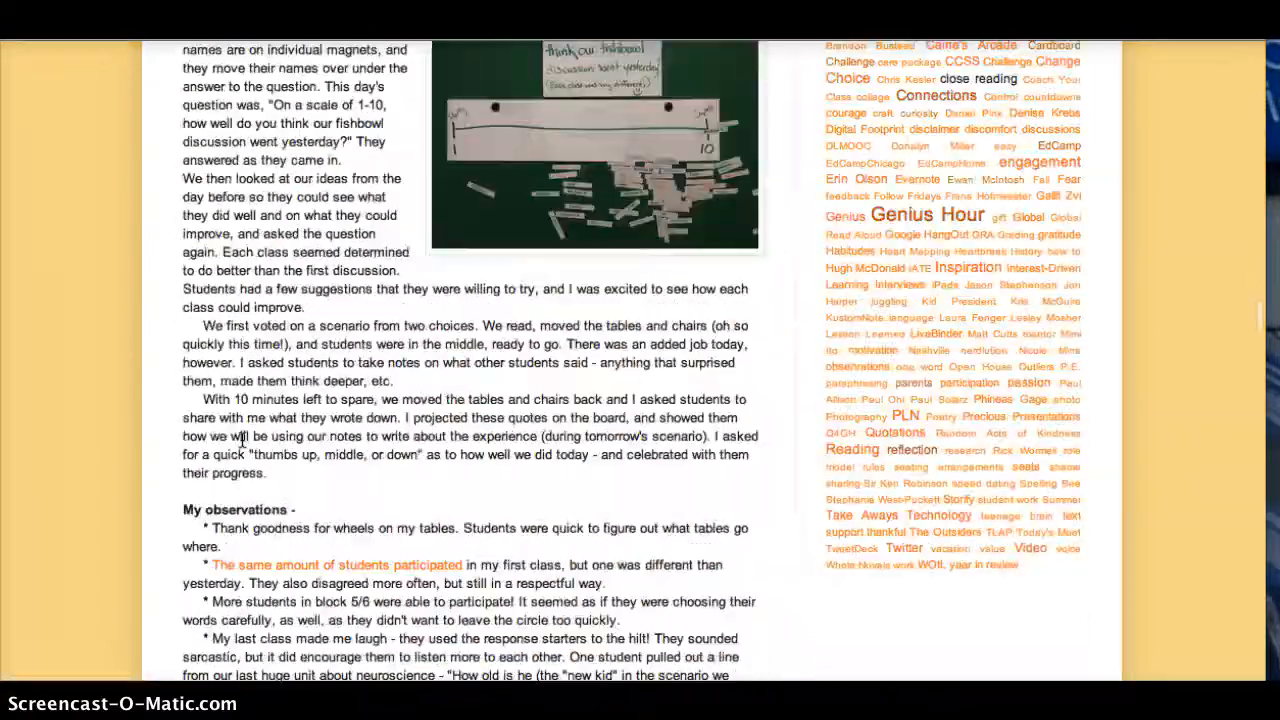
scroll(down, 3)
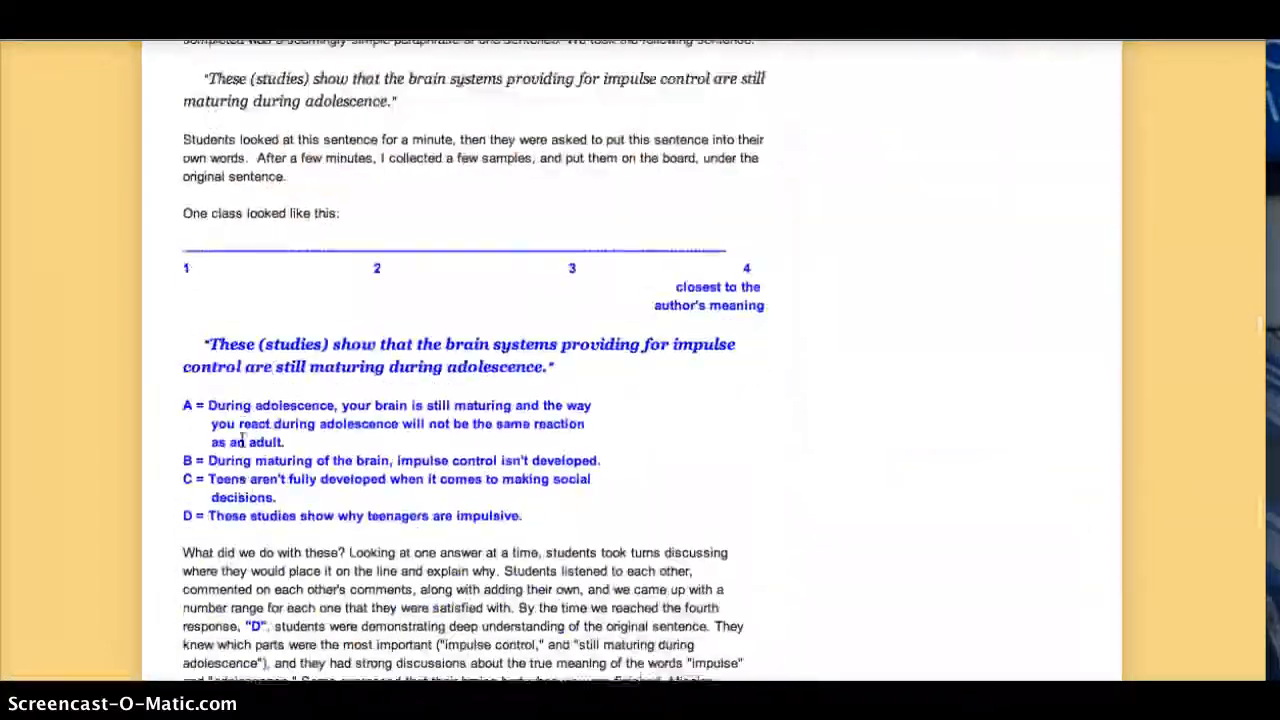
scroll(down, 3)
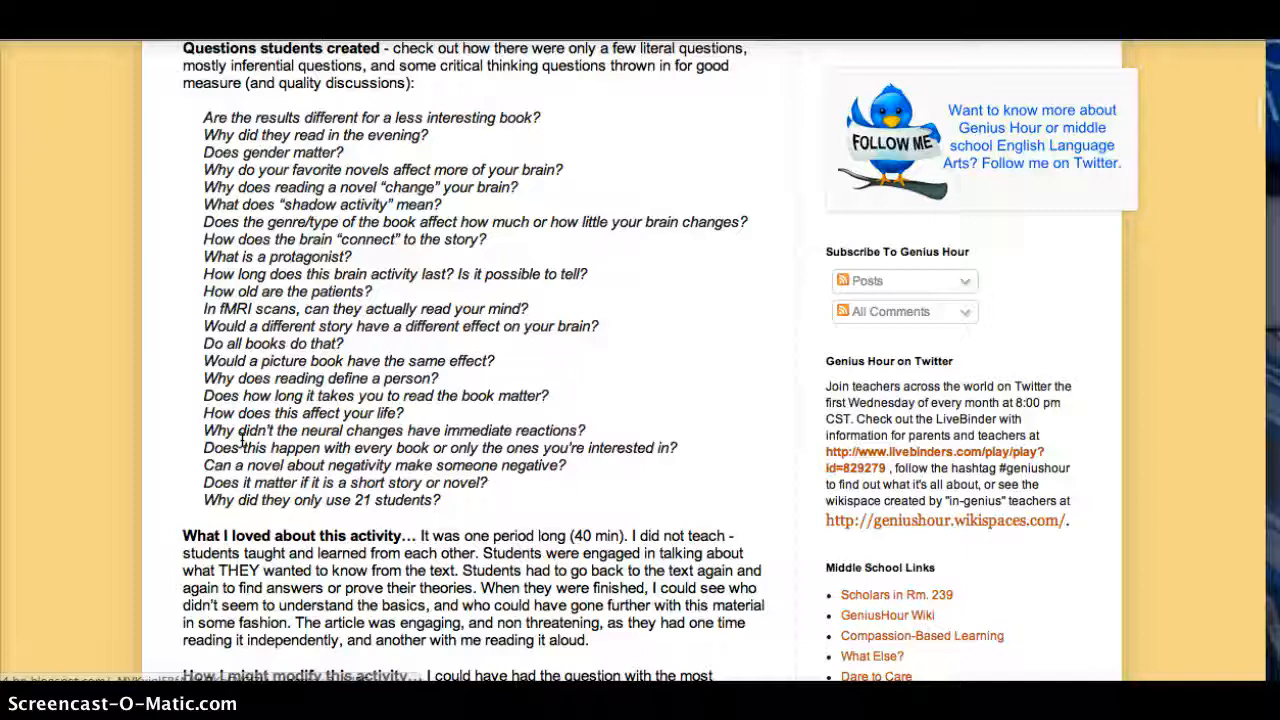
scroll(up, 3)
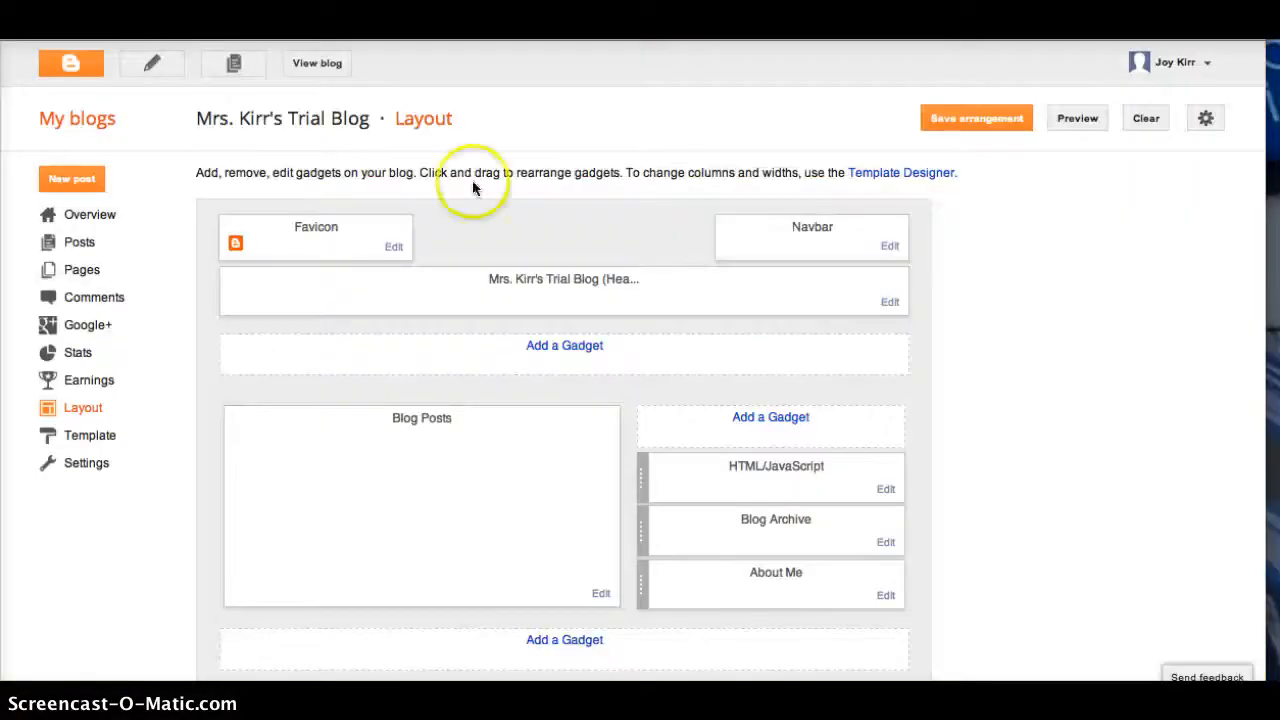
mouse_move(84, 124)
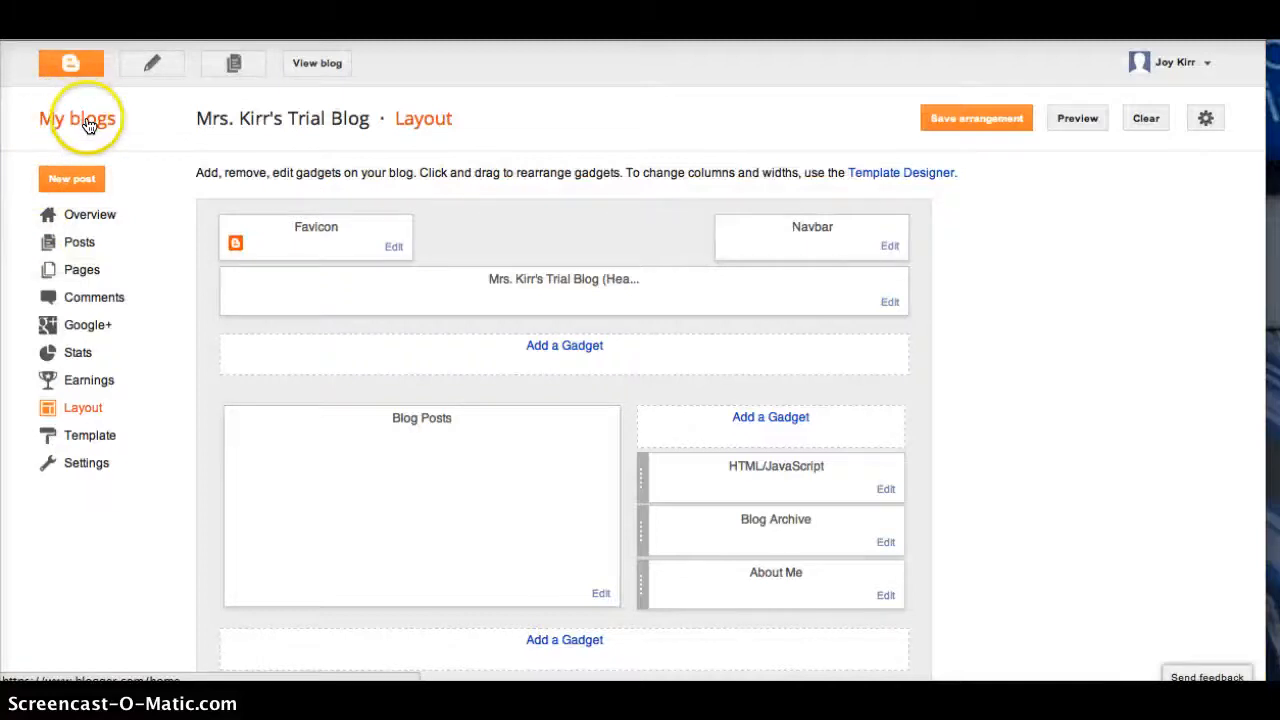
Switch via My blogs to the Passion, Purpose, Product blog and view it live
click(78, 118)
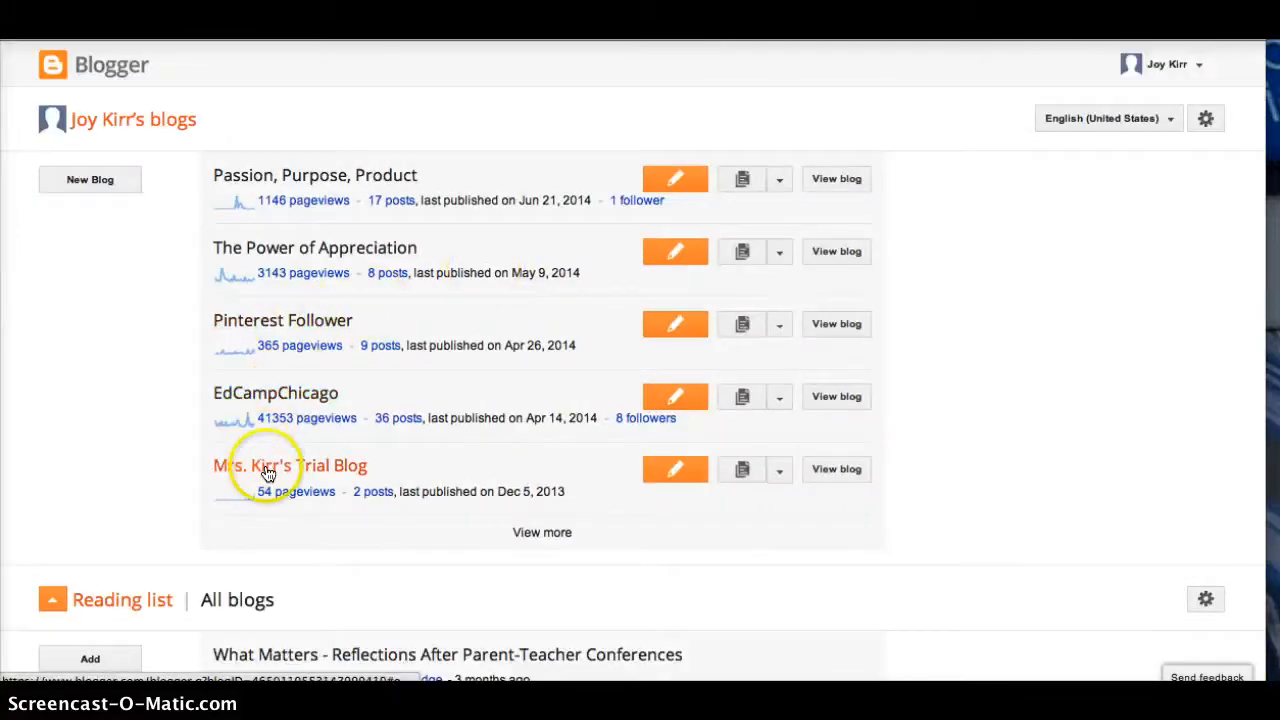
mouse_move(270, 200)
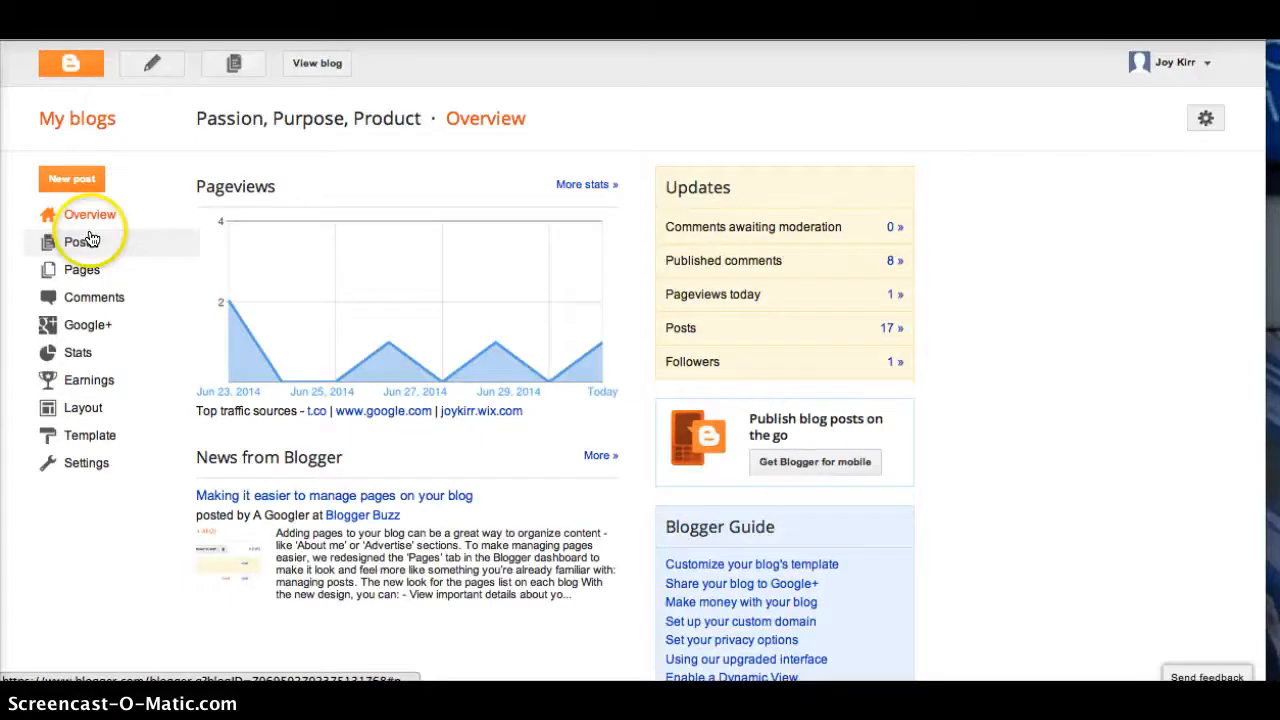
click(316, 62)
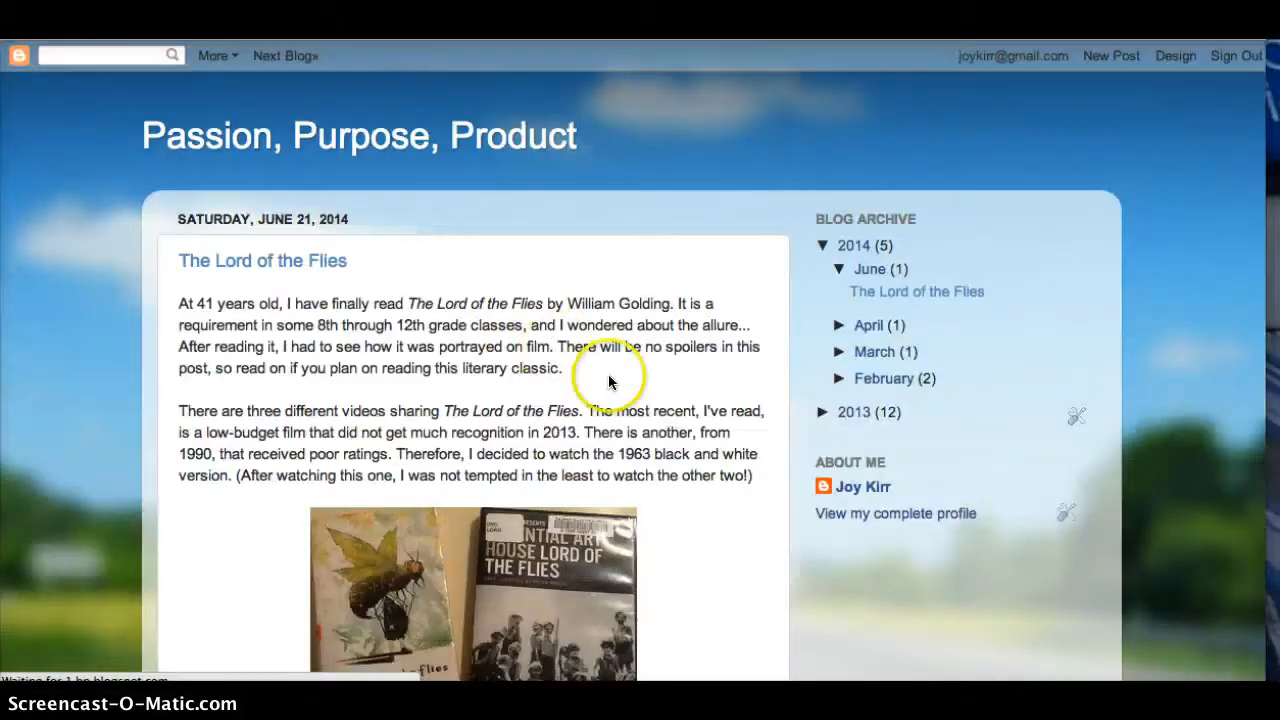
Browse the Passion, Purpose, Product posts down to the GeniusHour2 label link
scroll(down, 3)
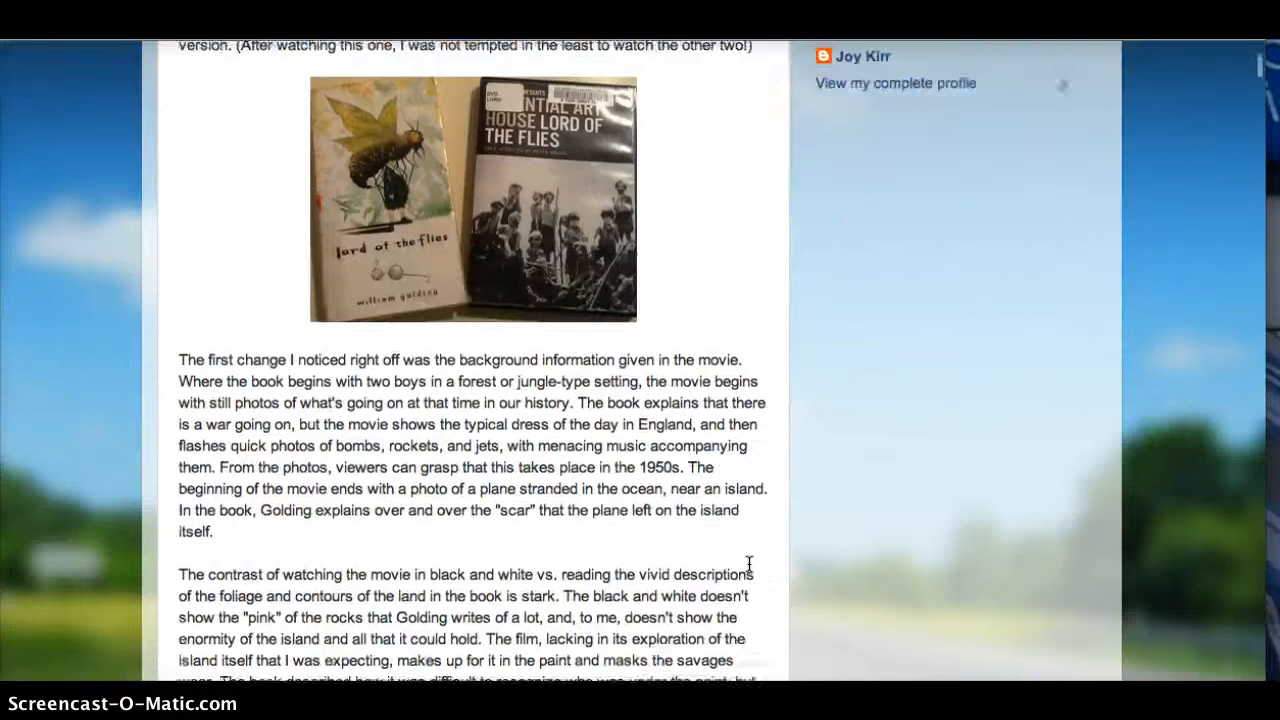
scroll(down, 3)
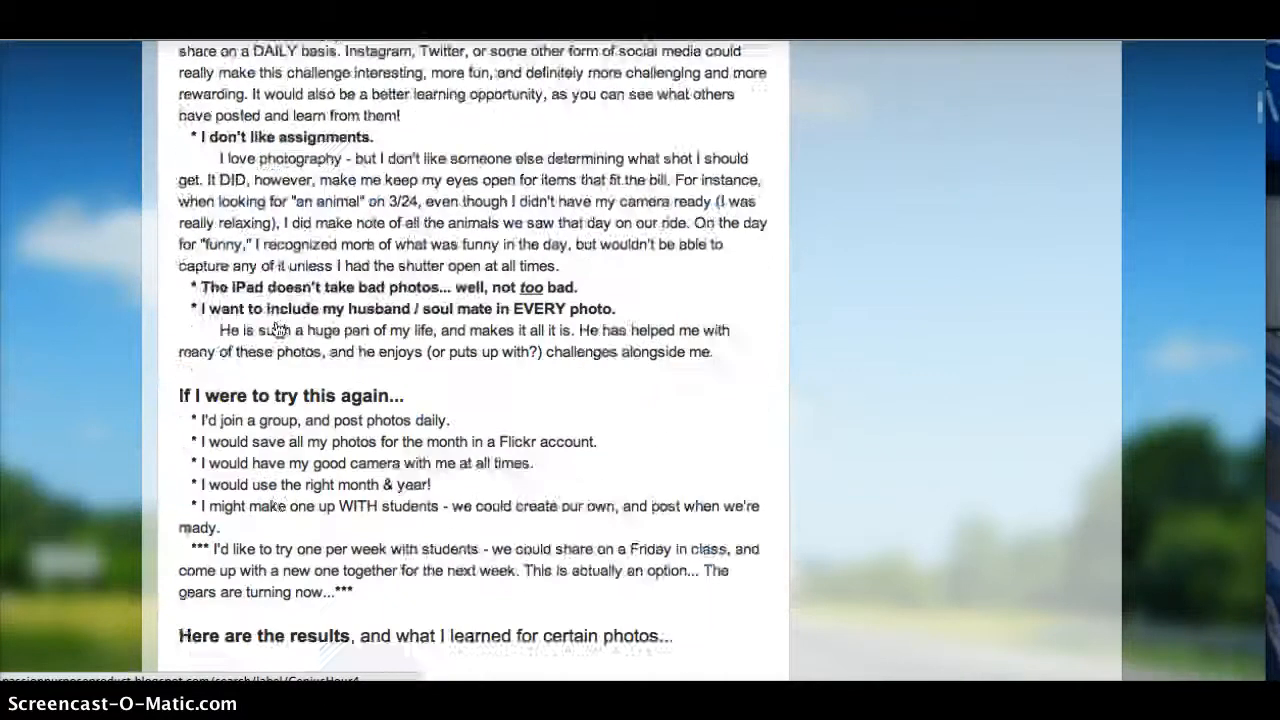
scroll(down, 3)
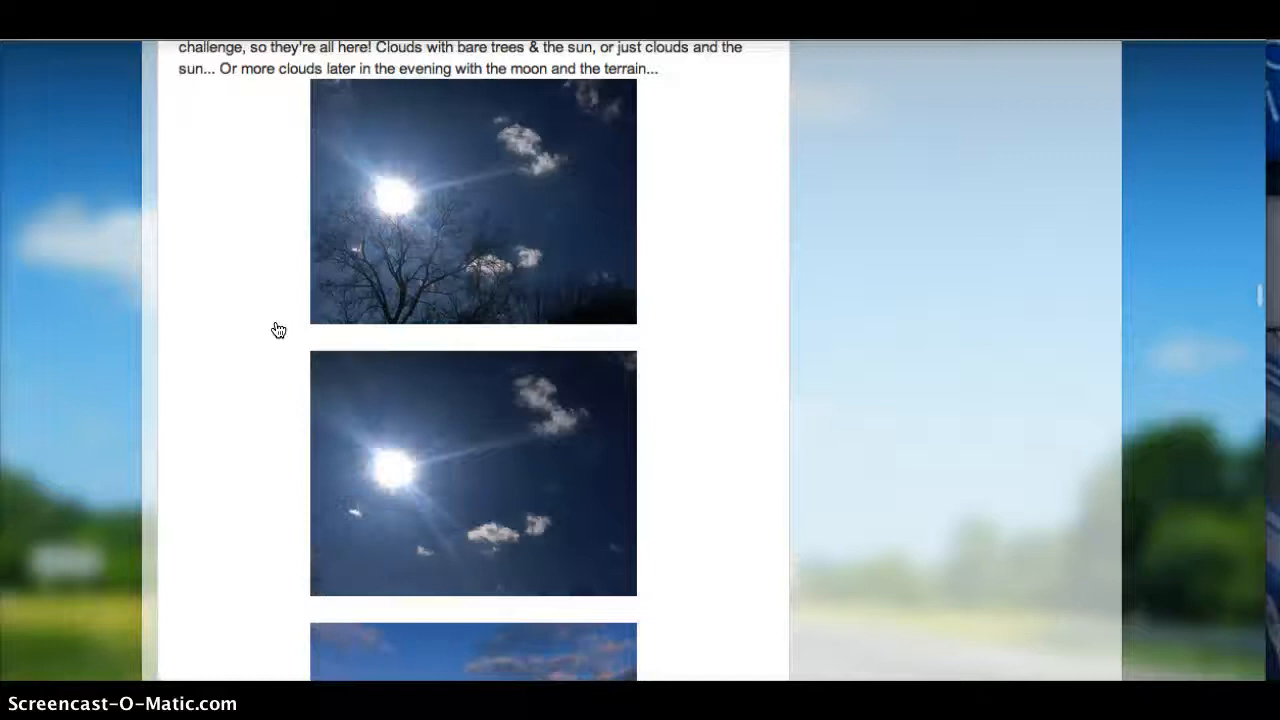
scroll(down, 3)
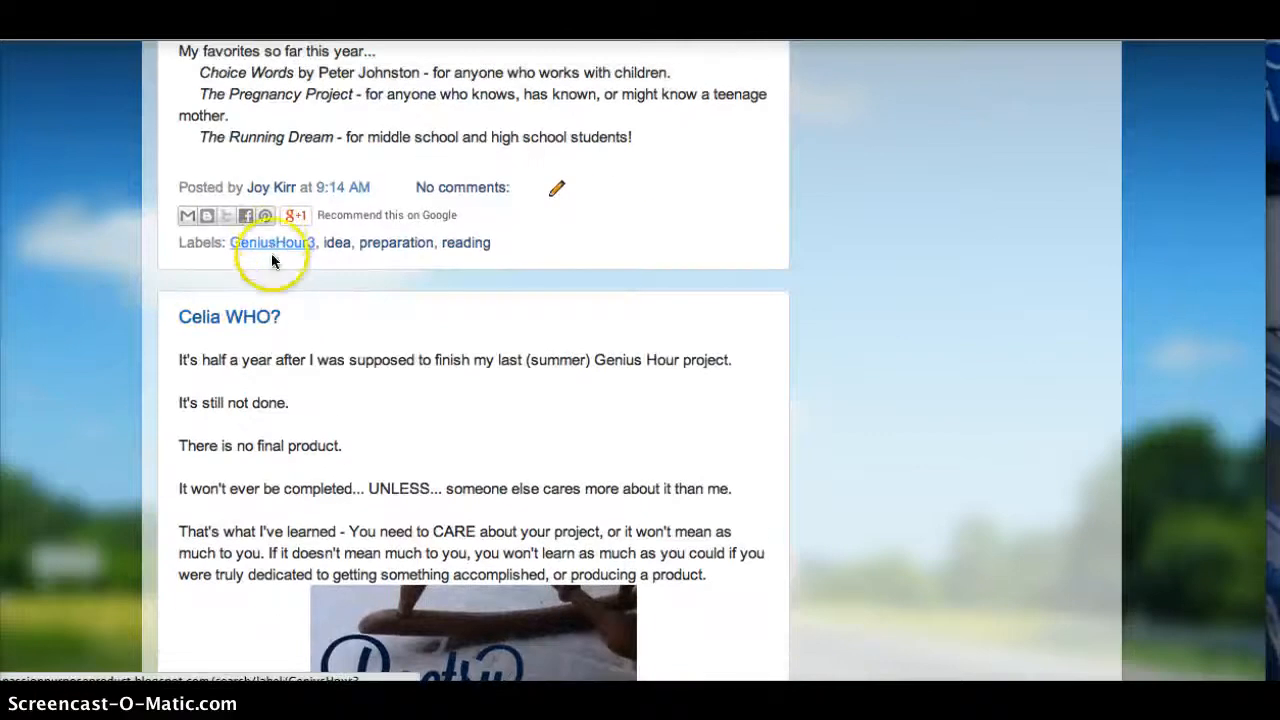
scroll(down, 3)
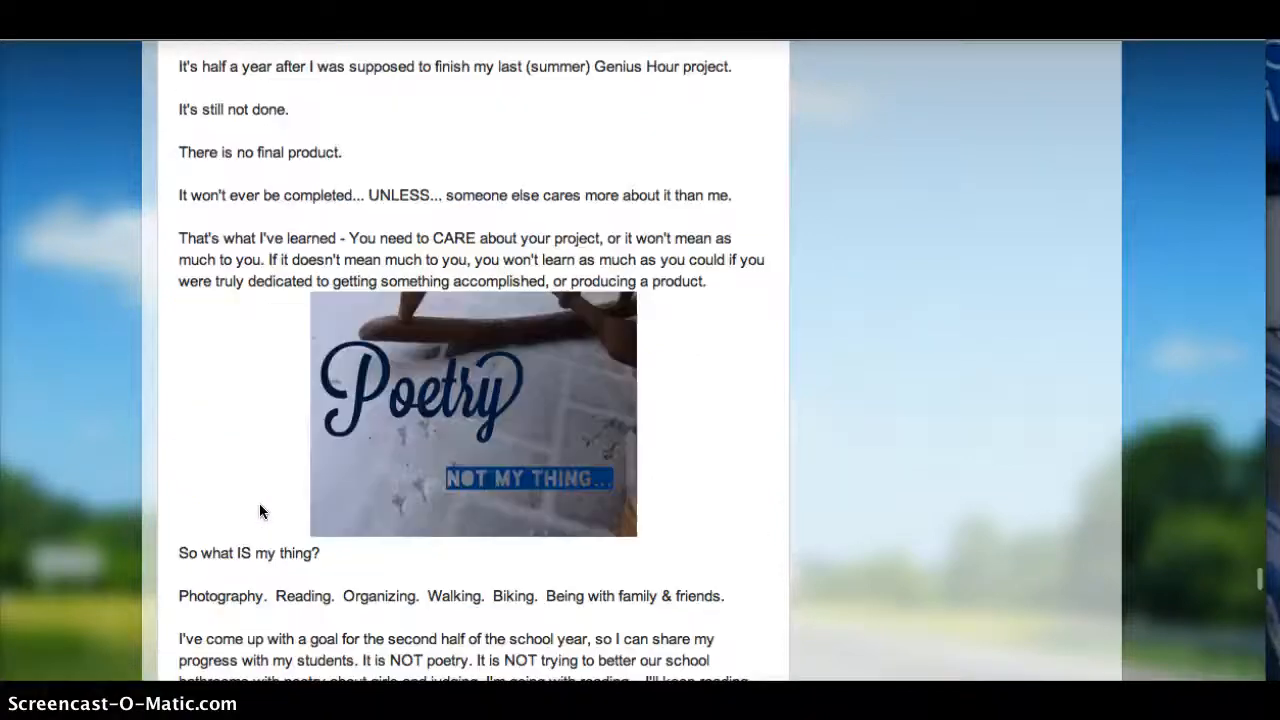
scroll(down, 3)
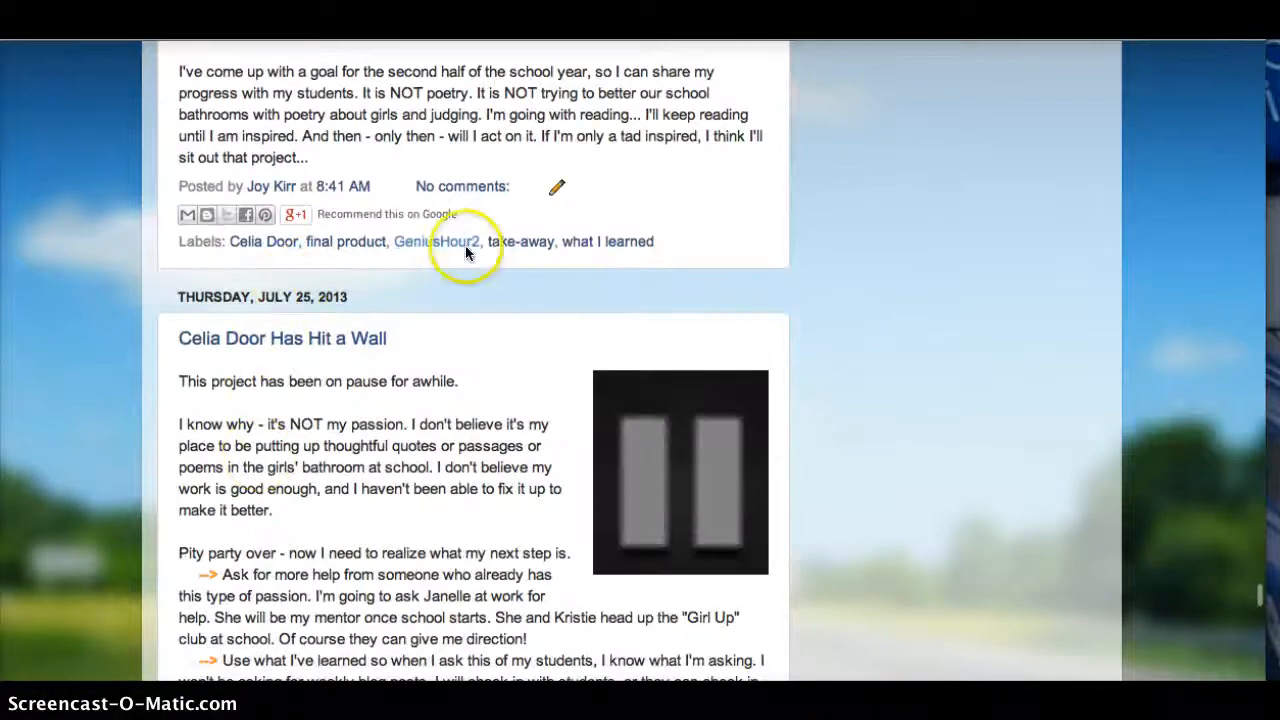
click(436, 240)
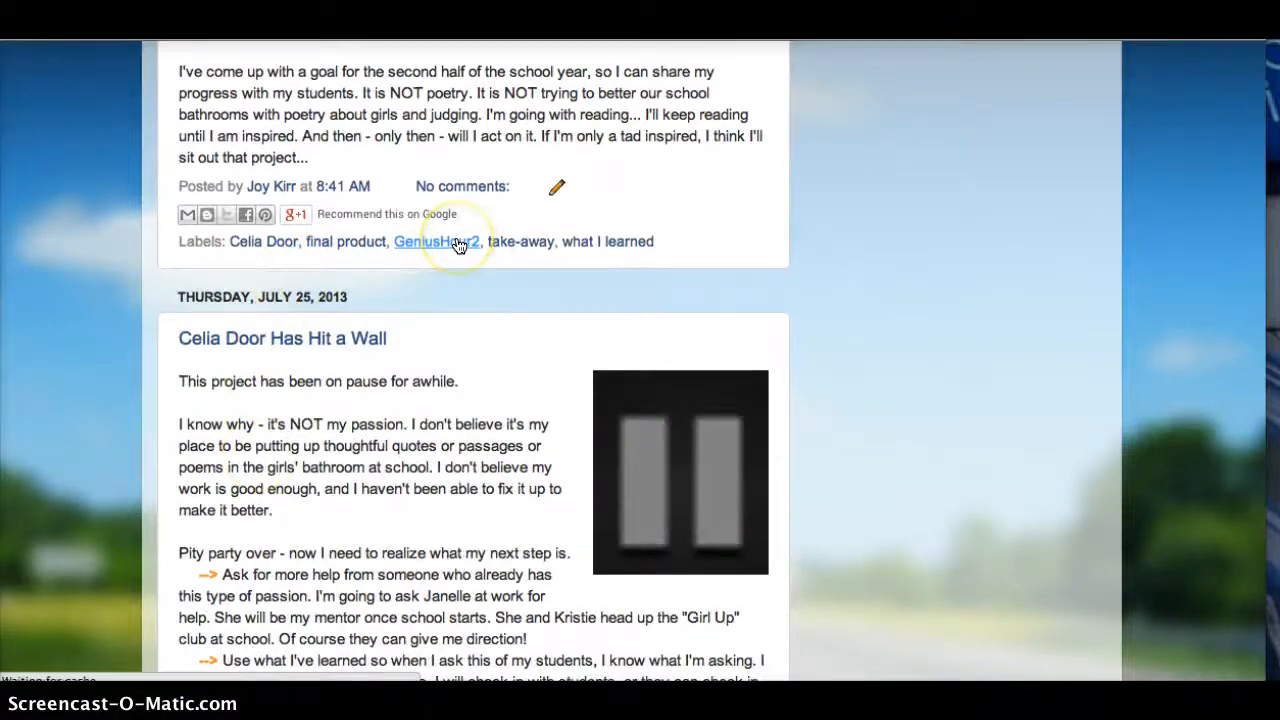
Filter the blog to posts labelled GeniusHour2 and scroll the results
click(436, 240)
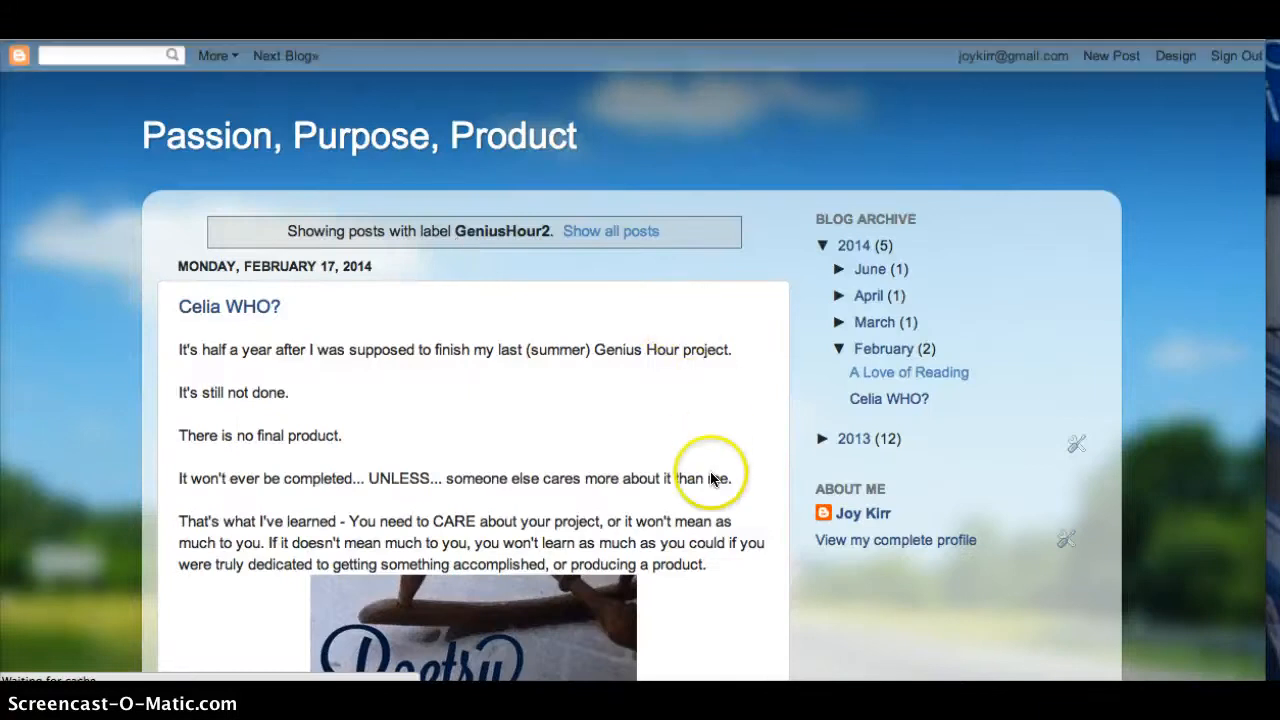
scroll(down, 3)
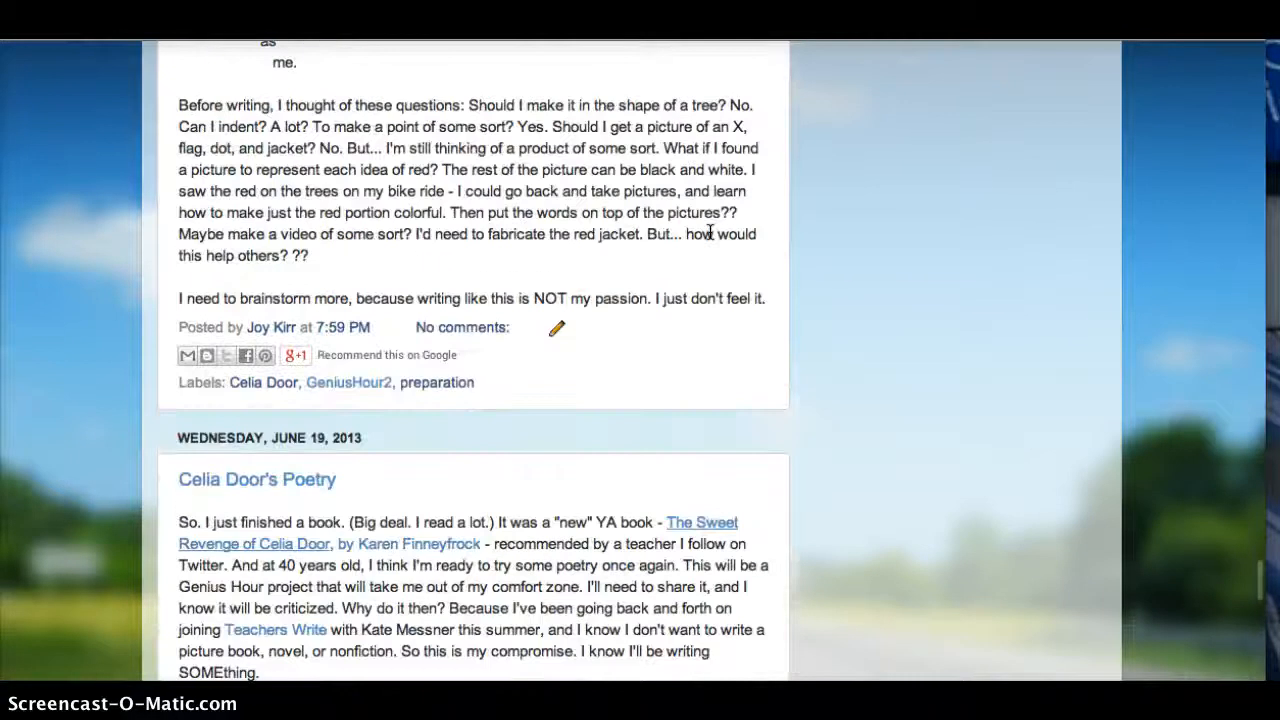
scroll(down, 3)
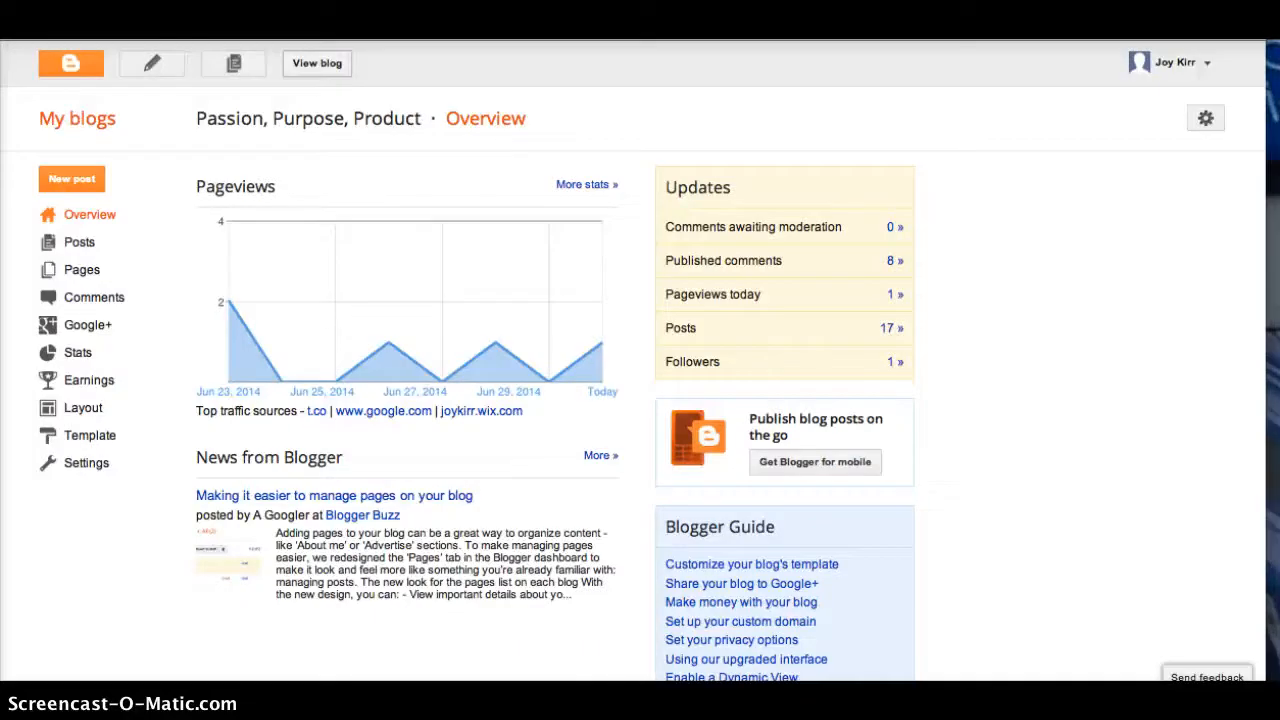
mouse_move(70, 270)
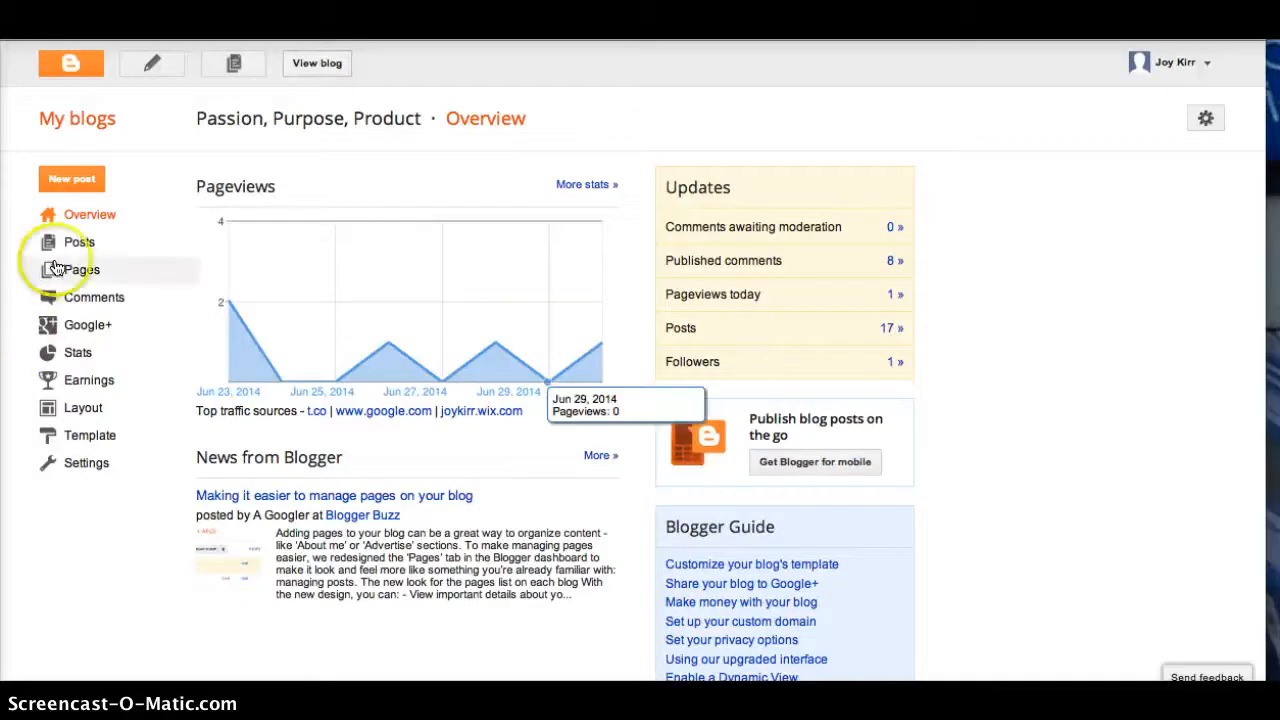
Review all 17 posts with their labels in Posts, then go to Layout
click(80, 242)
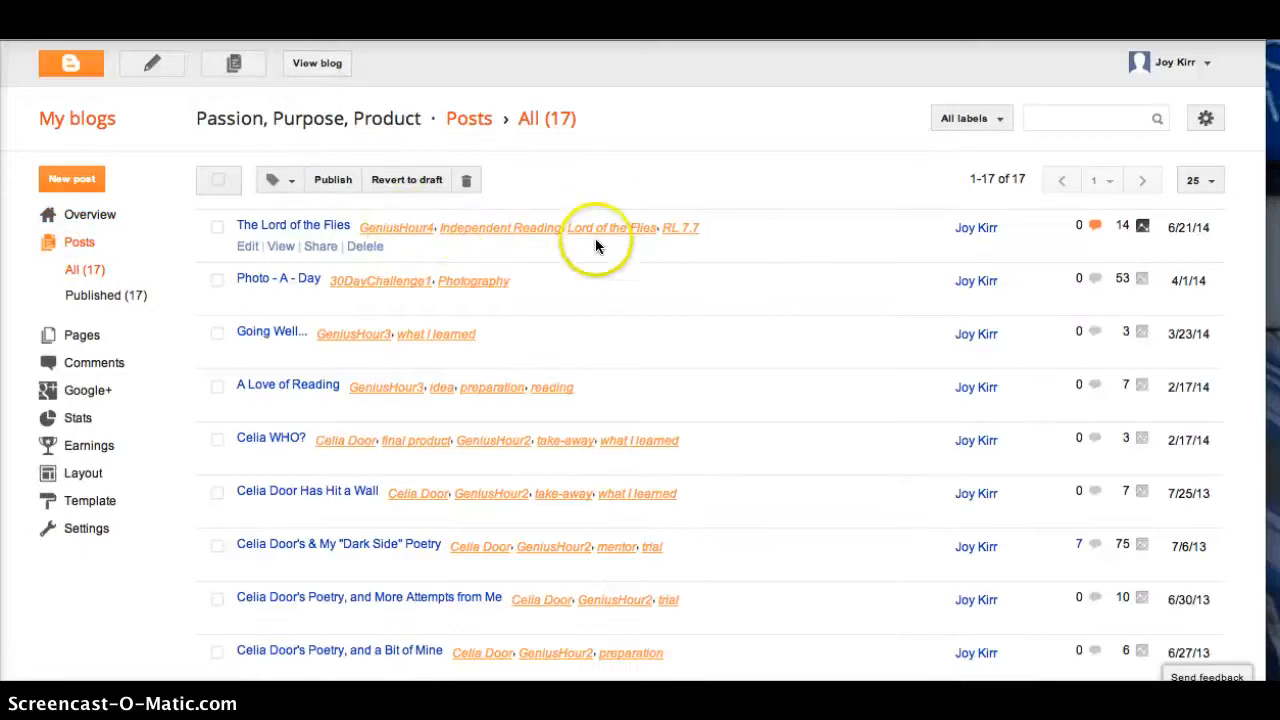
scroll(down, 3)
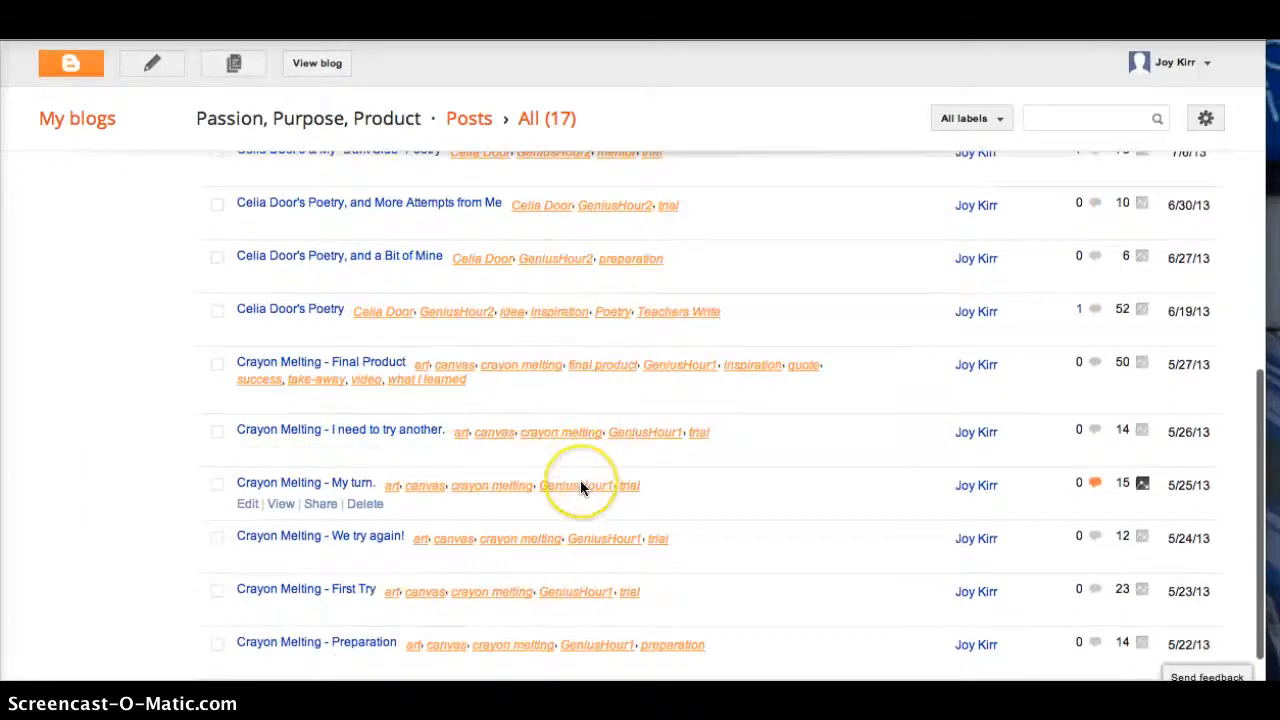
scroll(down, 3)
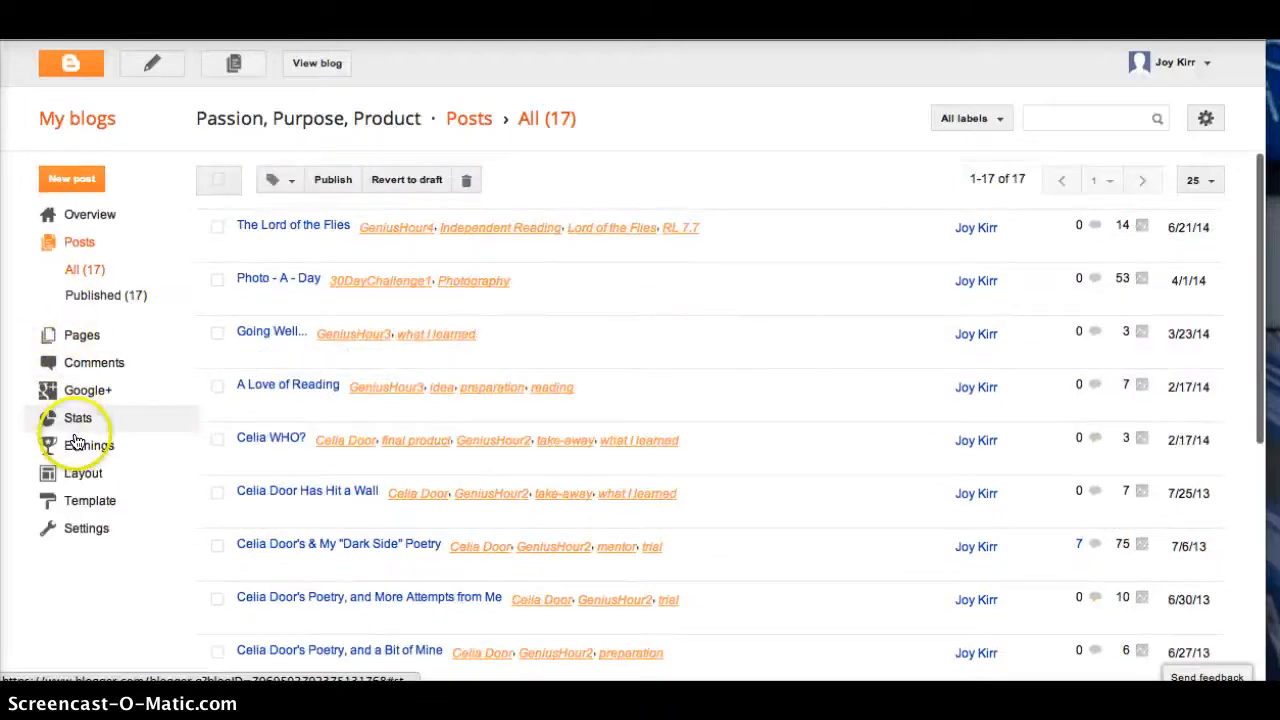
click(84, 472)
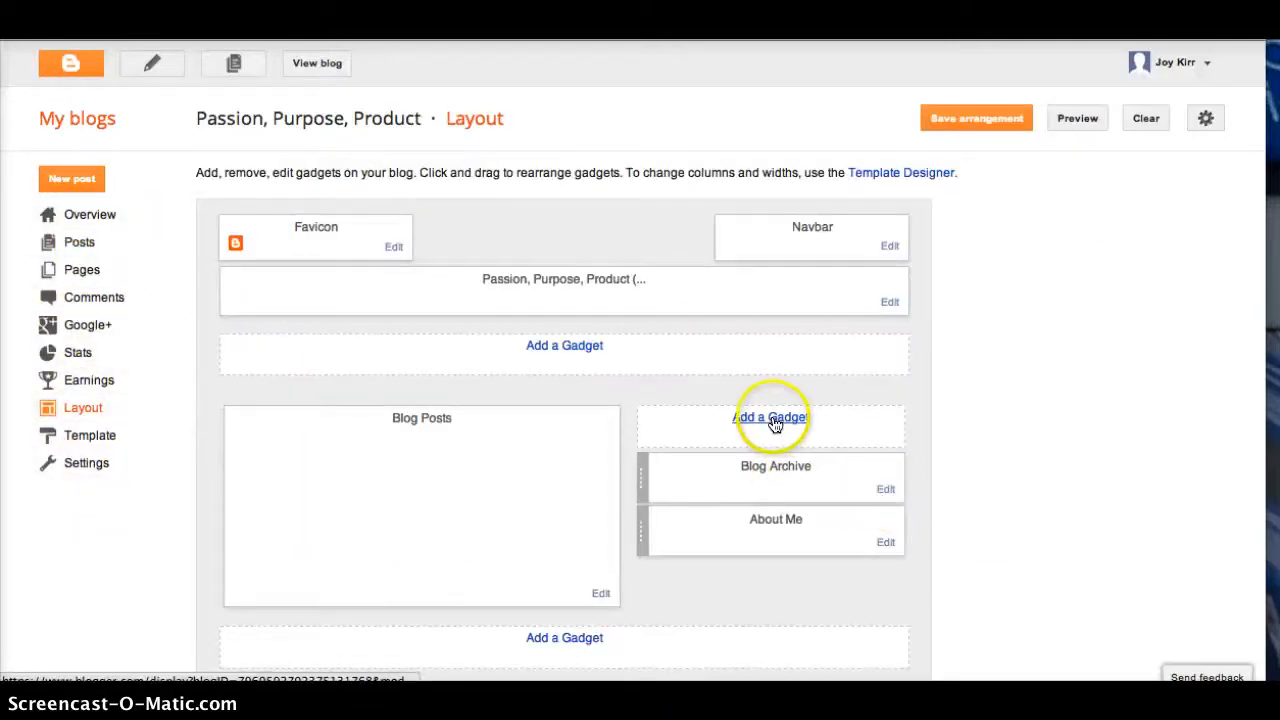
Bring up the sidebar's Add a Gadget catalogue and scroll down to the Labels gadget
click(770, 418)
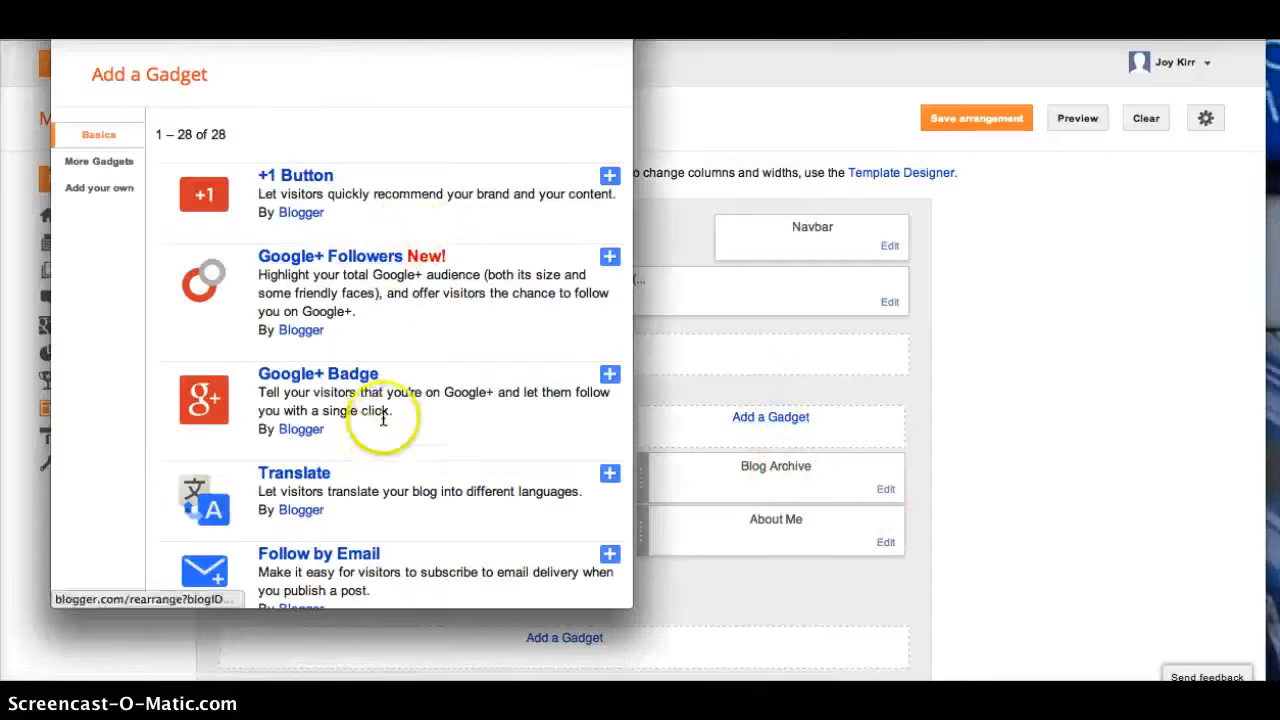
scroll(down, 3)
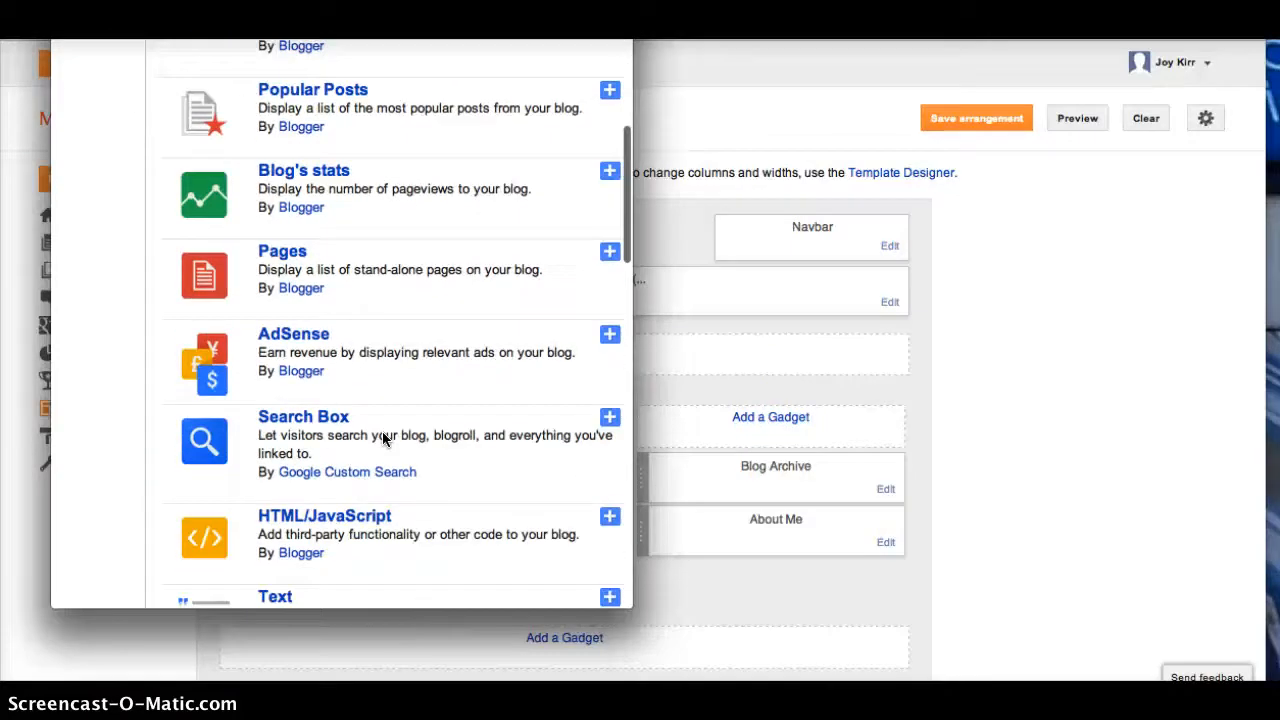
scroll(down, 3)
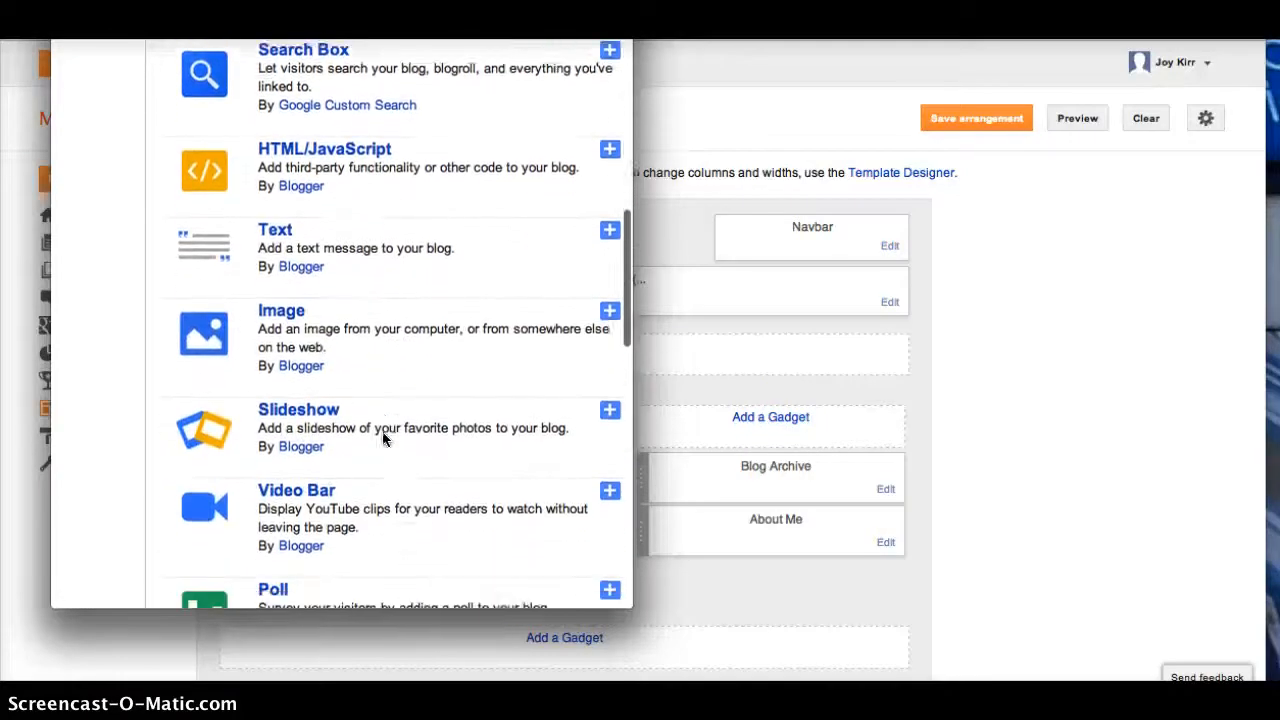
scroll(down, 3)
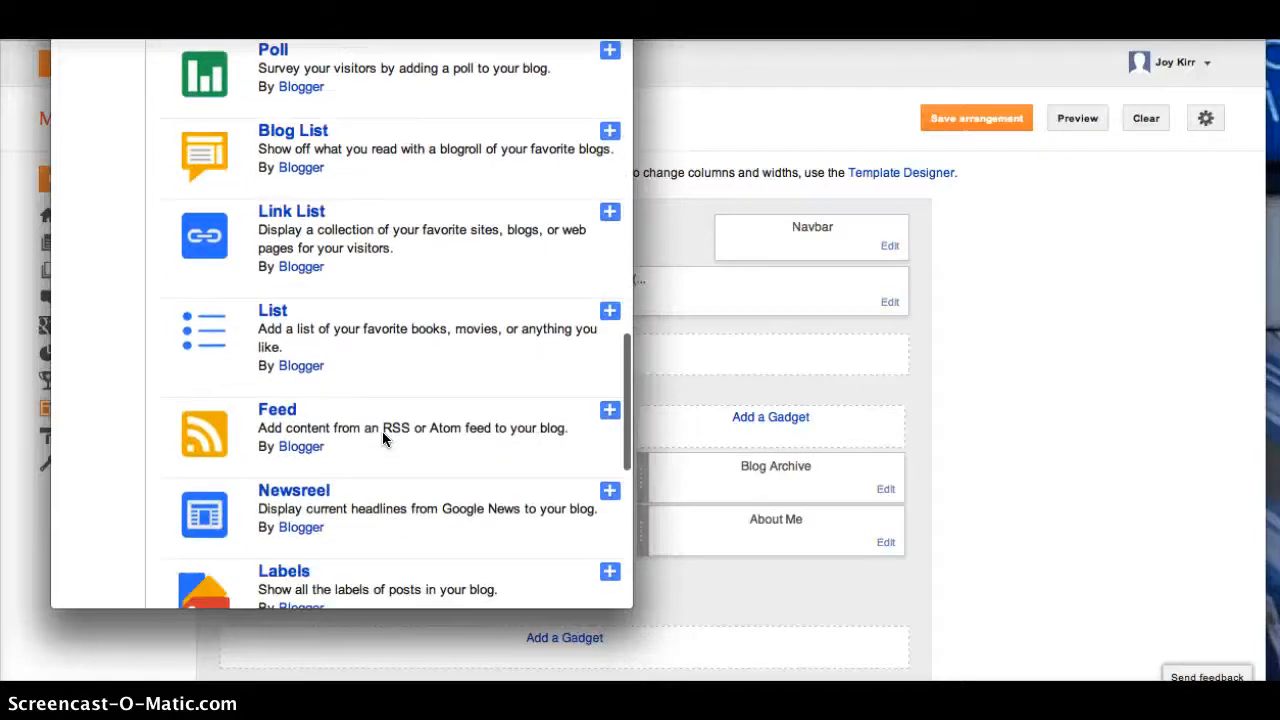
scroll(down, 3)
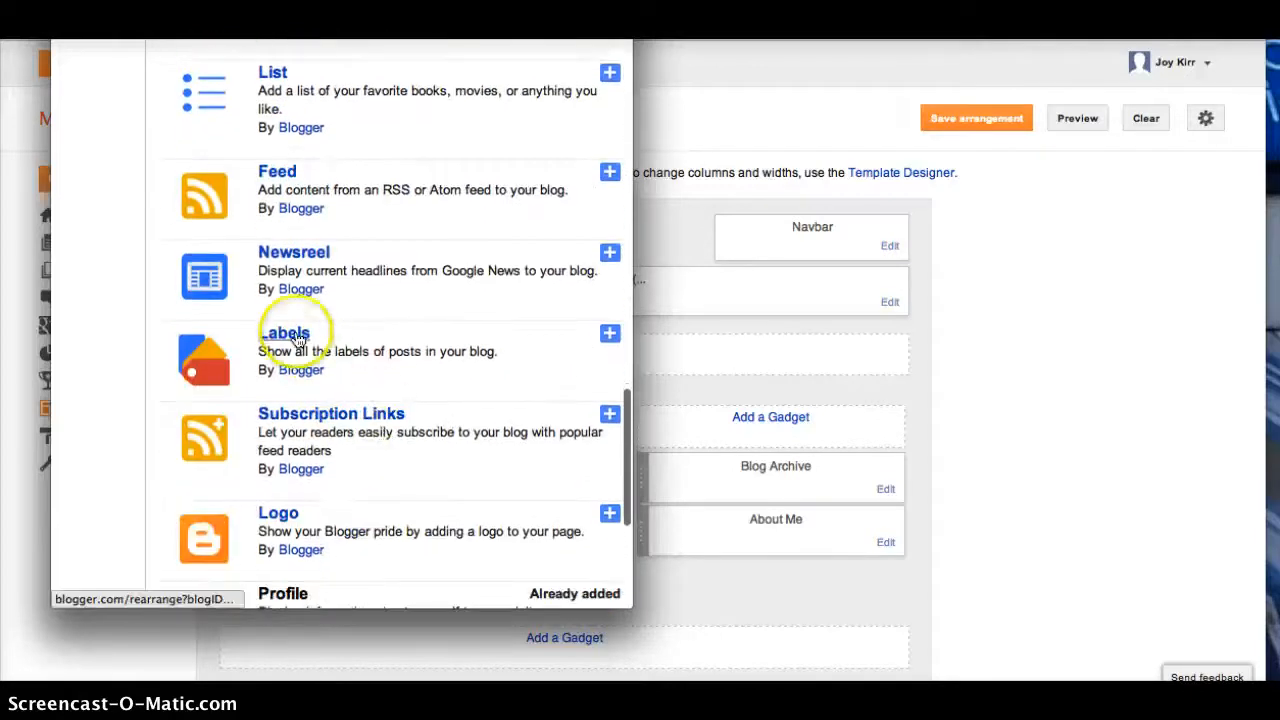
mouse_move(608, 334)
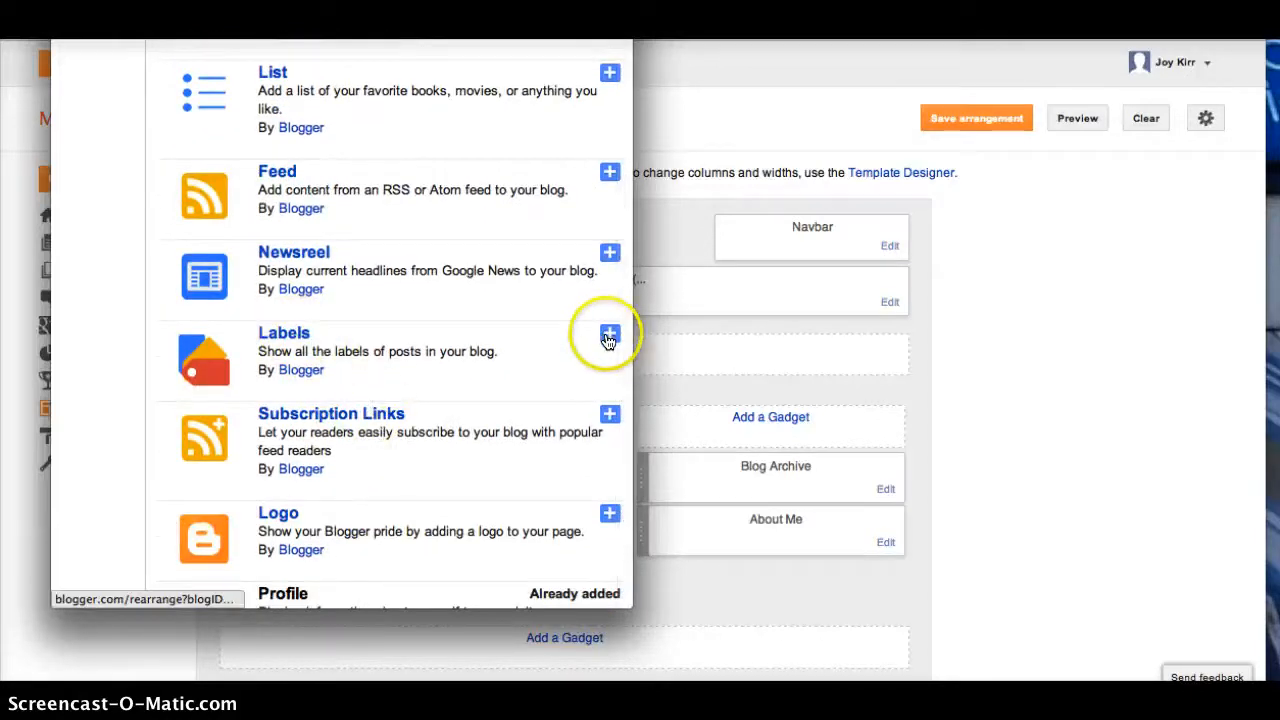